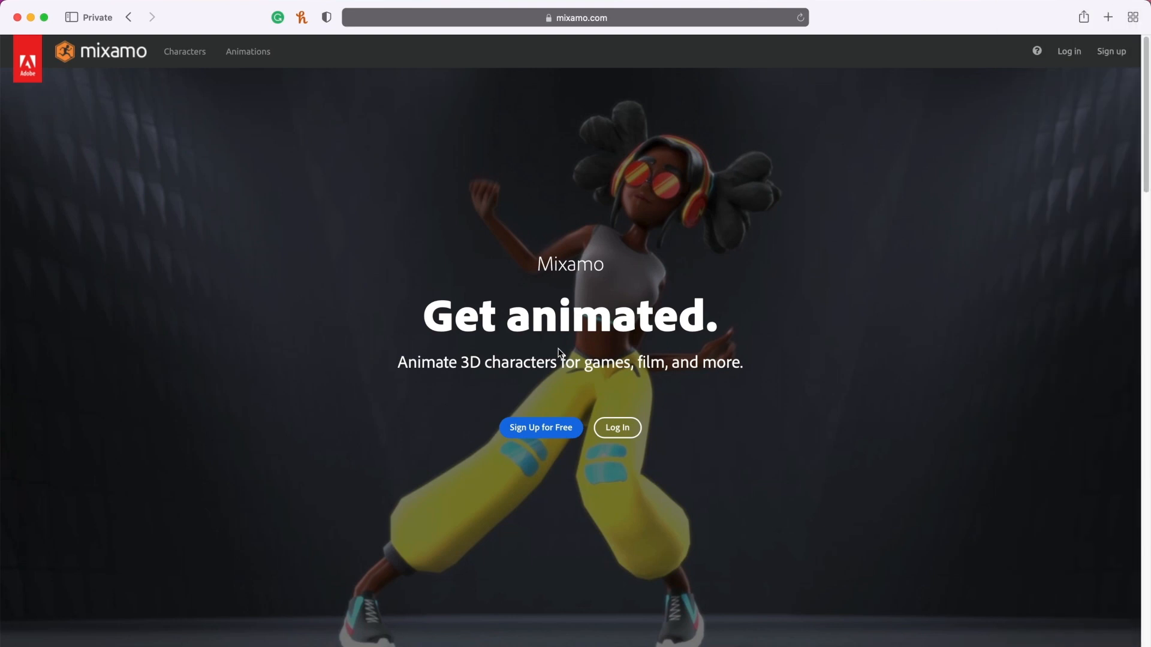
mouse_move(754, 278)
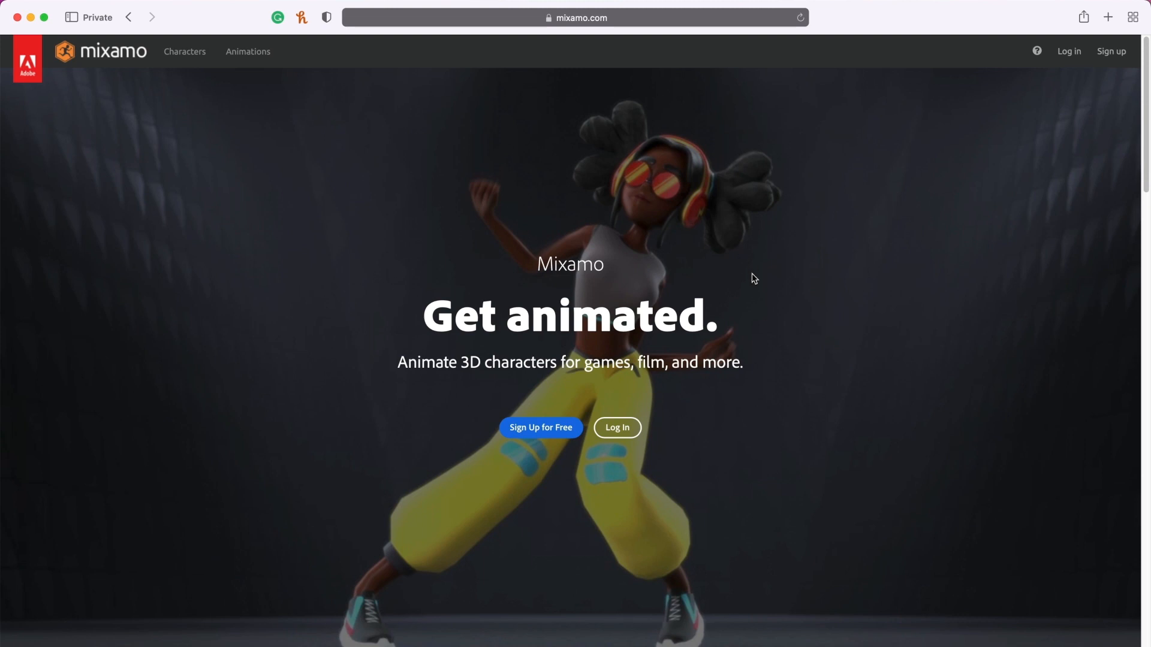
mouse_move(637, 413)
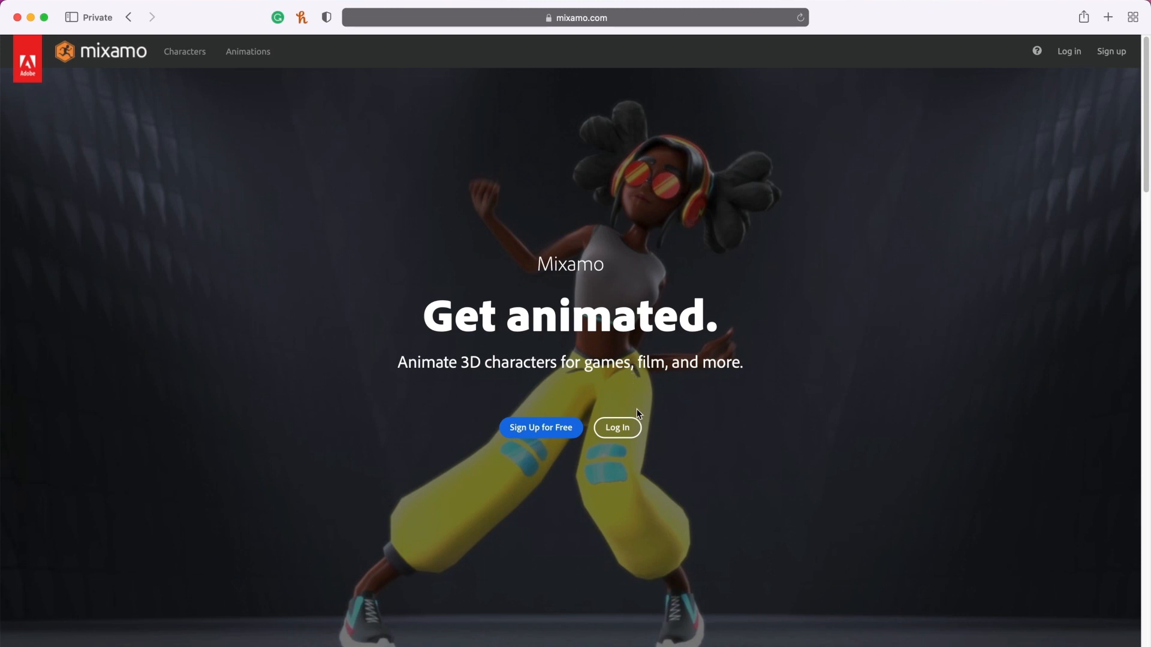
mouse_move(617, 431)
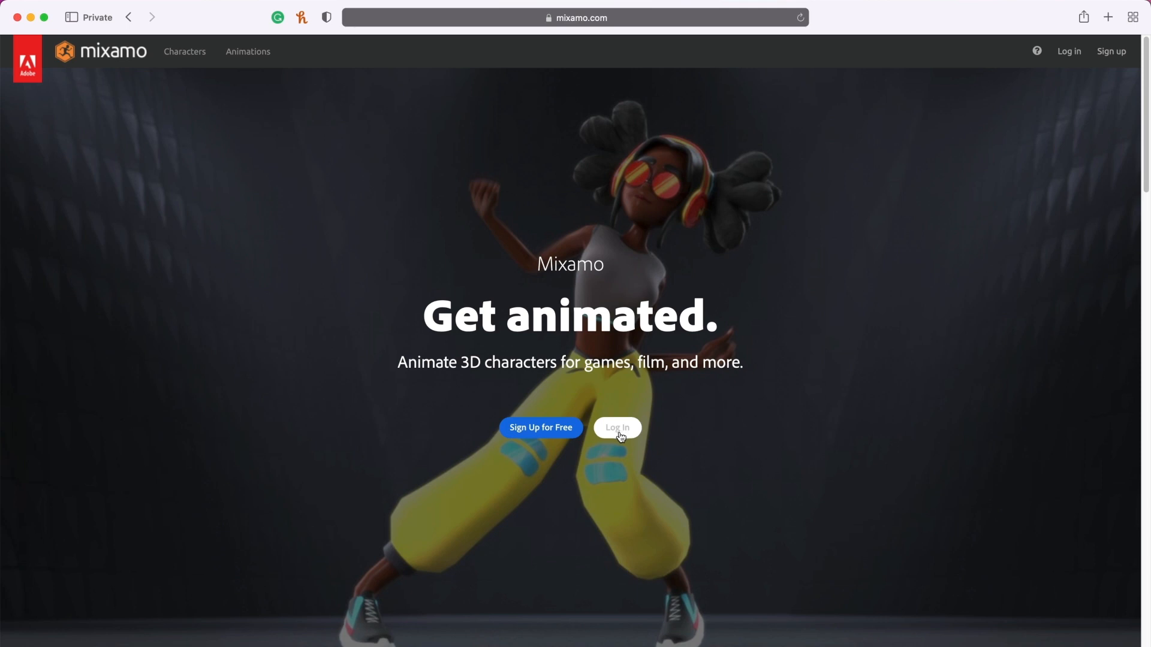
mouse_move(516, 432)
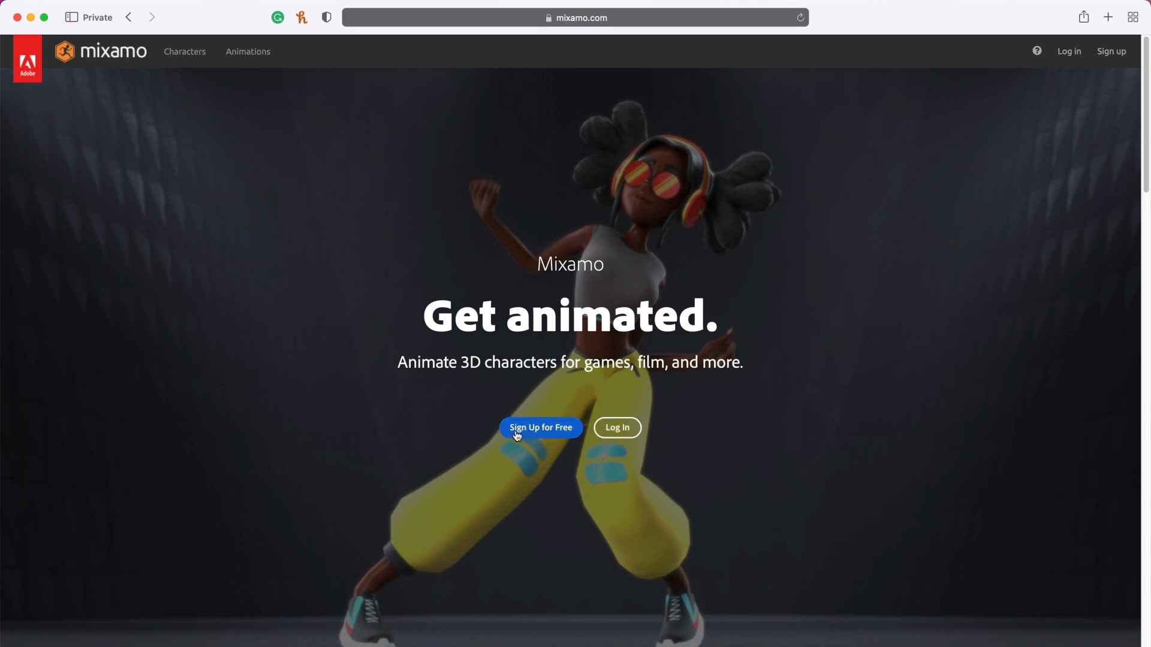
mouse_move(542, 440)
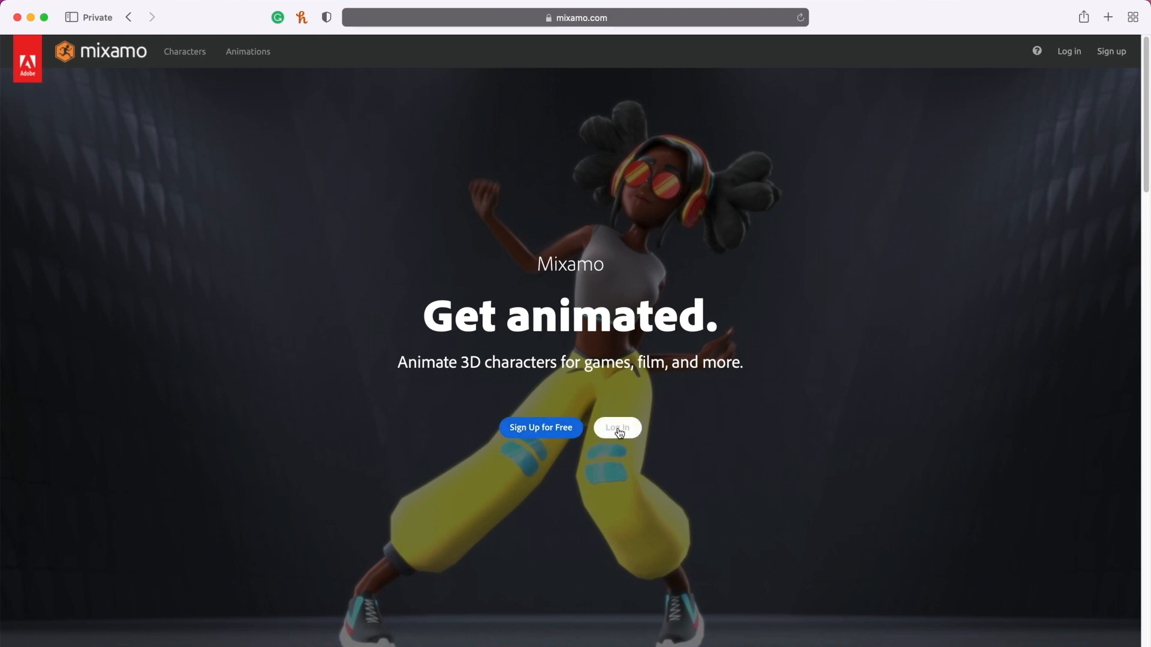
- Log in to Mixamo, entering the Adobe account email and continuing the sign-in
left_click(617, 428)
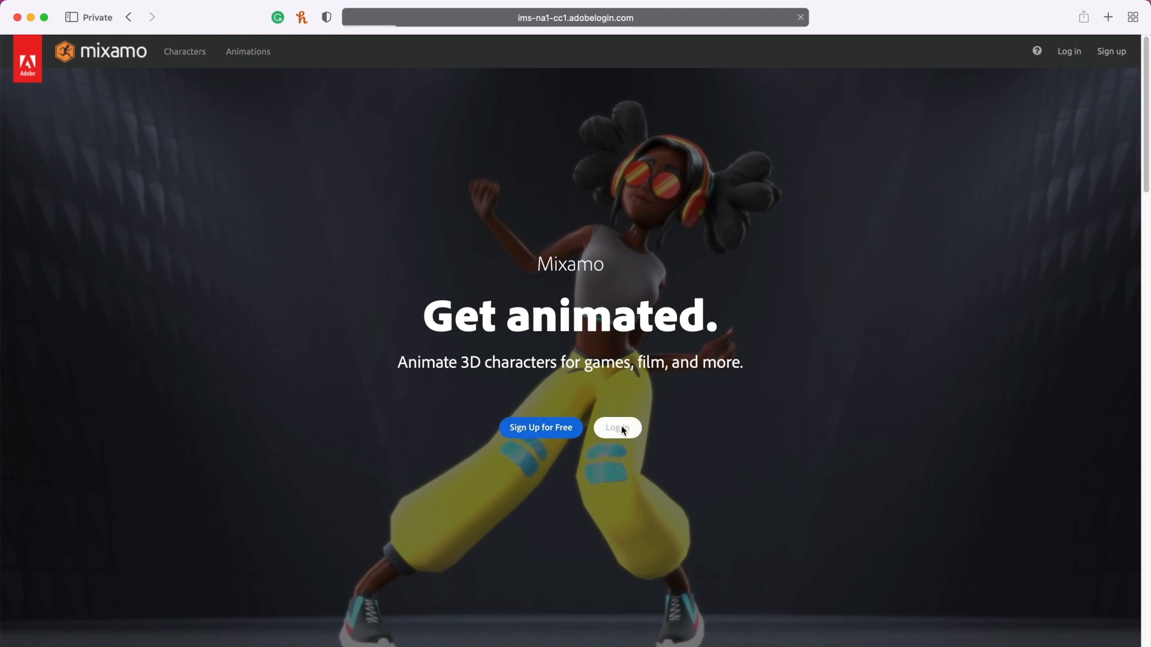
left_click(617, 428)
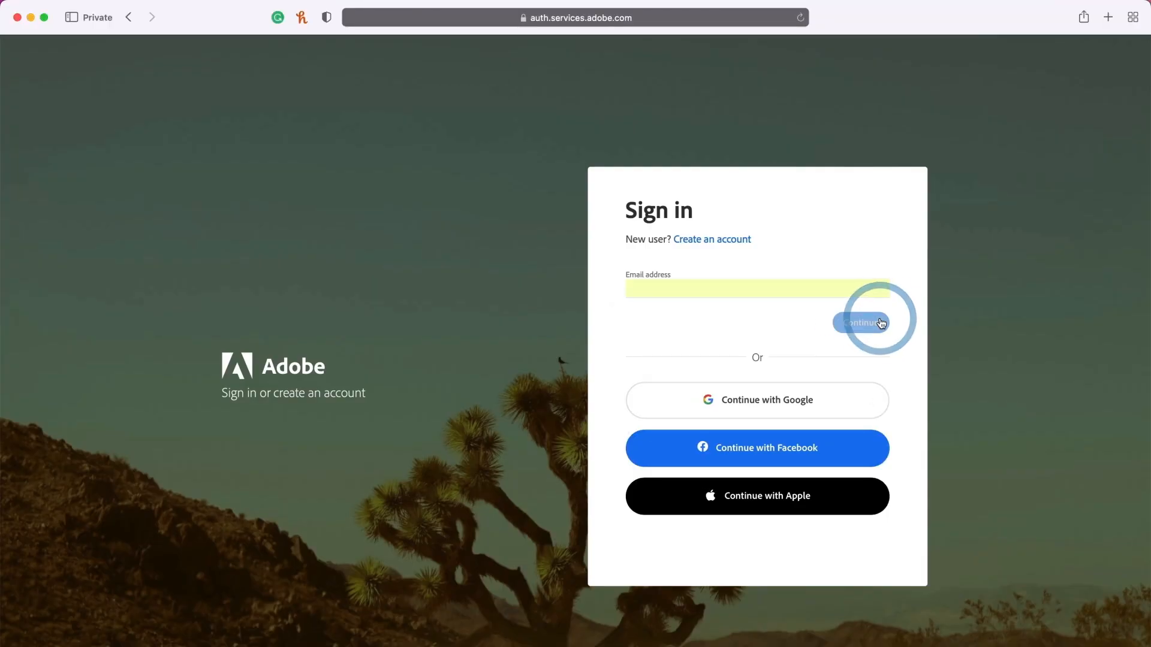
left_click(863, 322)
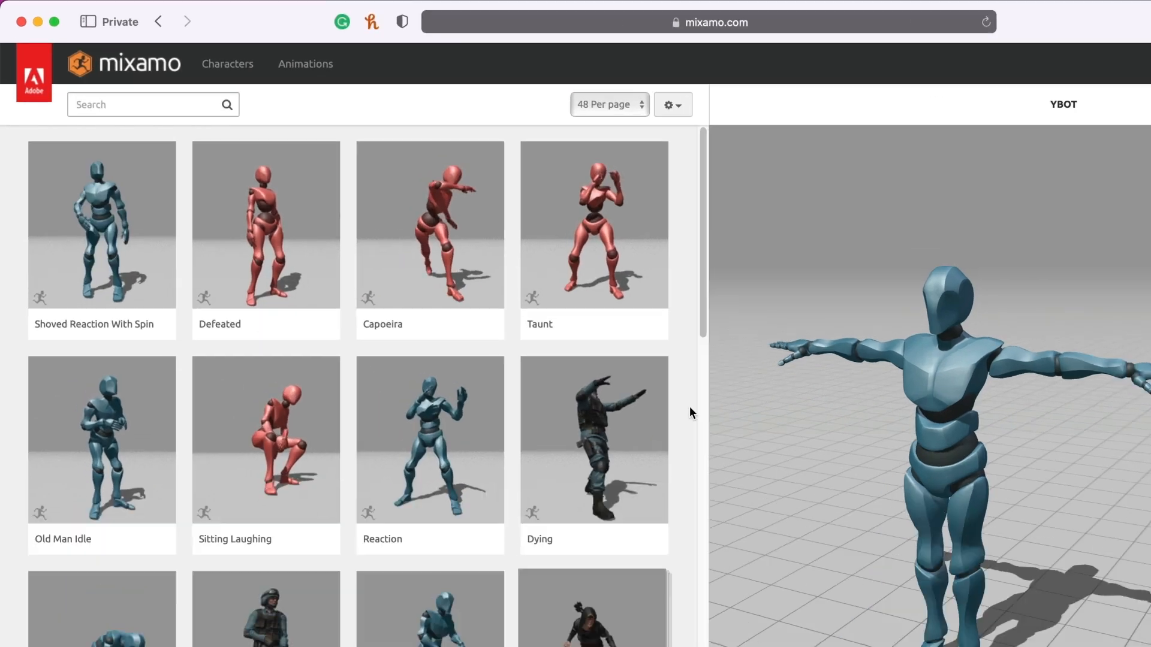
- Pick Michelle from the Characters library and confirm Use This Character
left_click(227, 64)
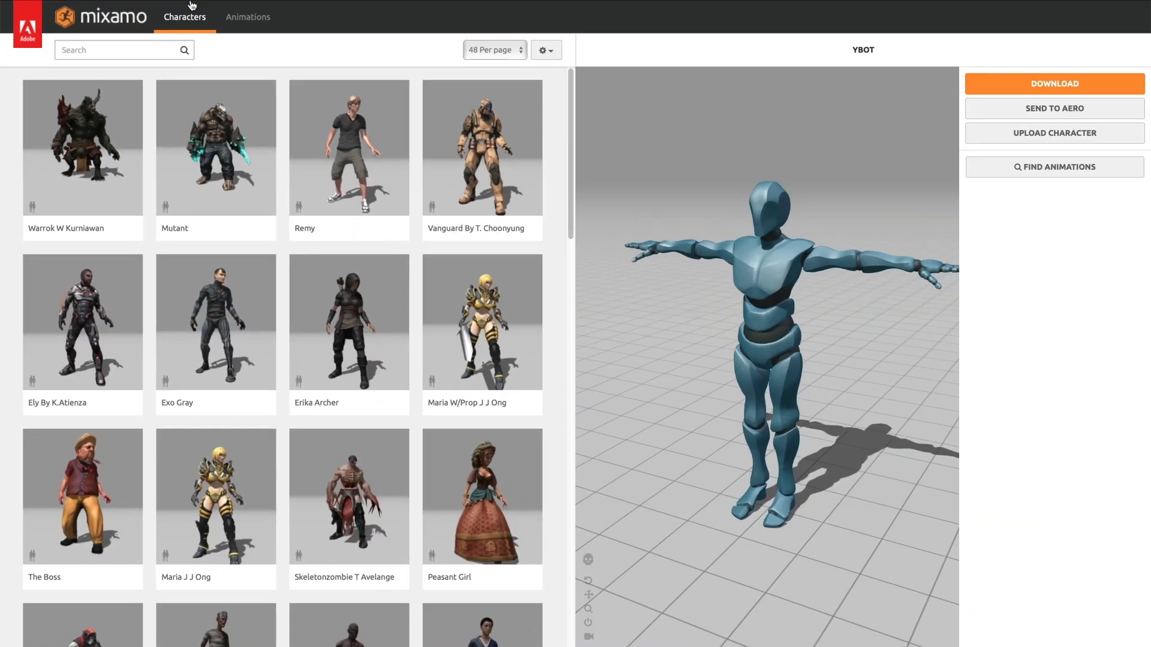
mouse_move(511, 244)
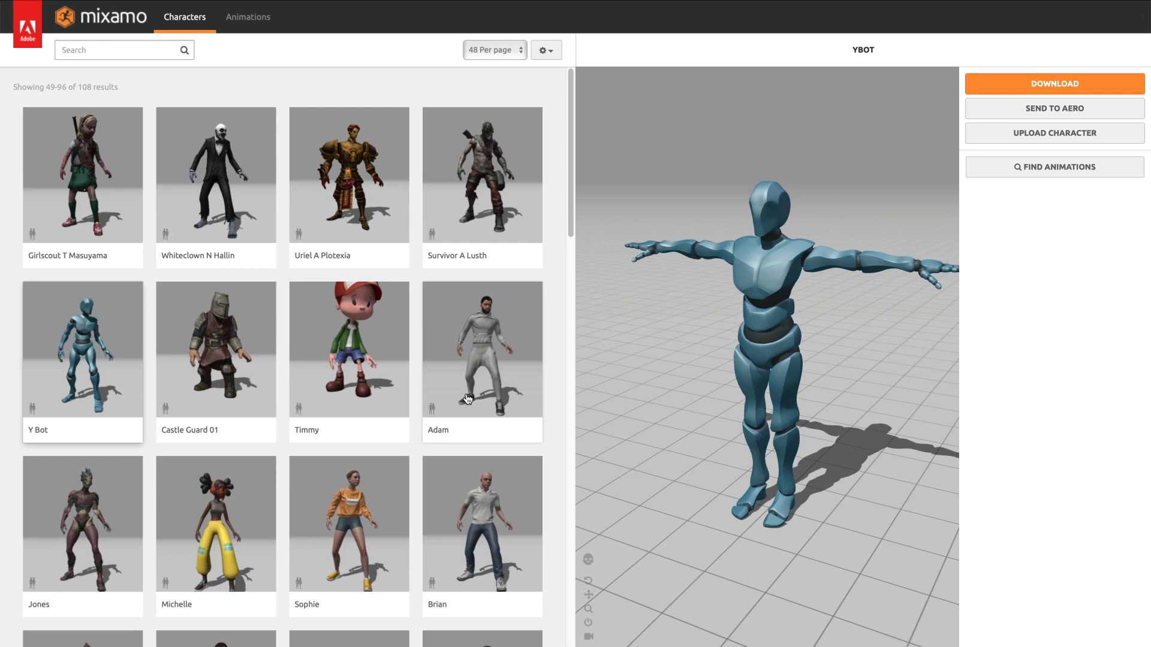
scroll("down", 3)
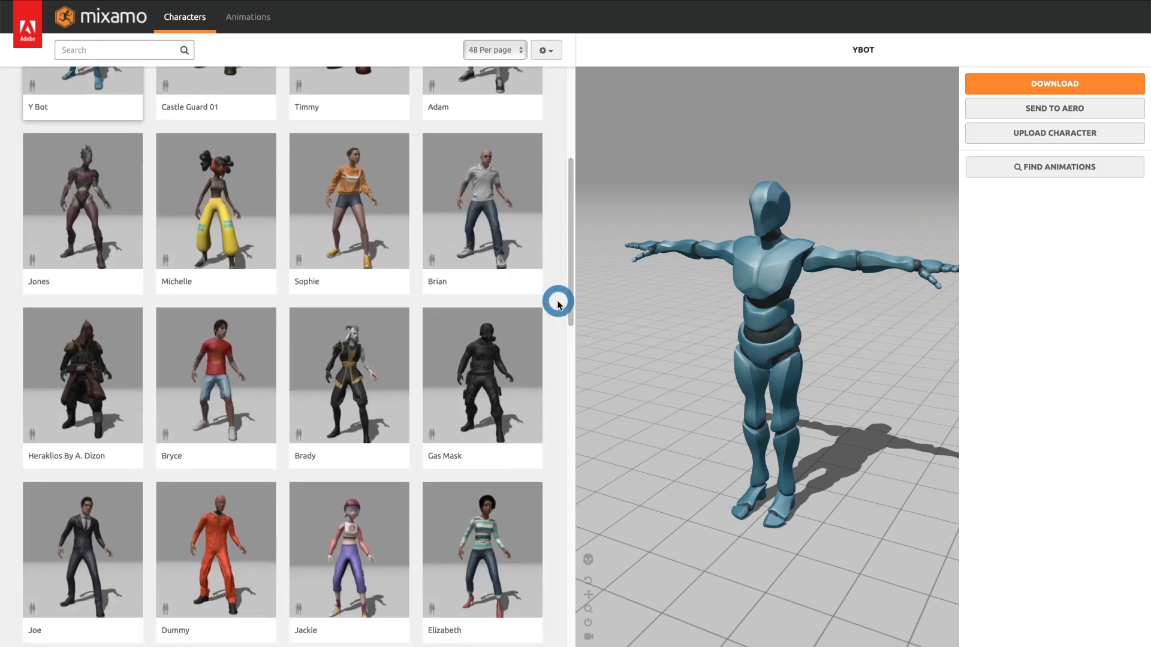
mouse_move(188, 345)
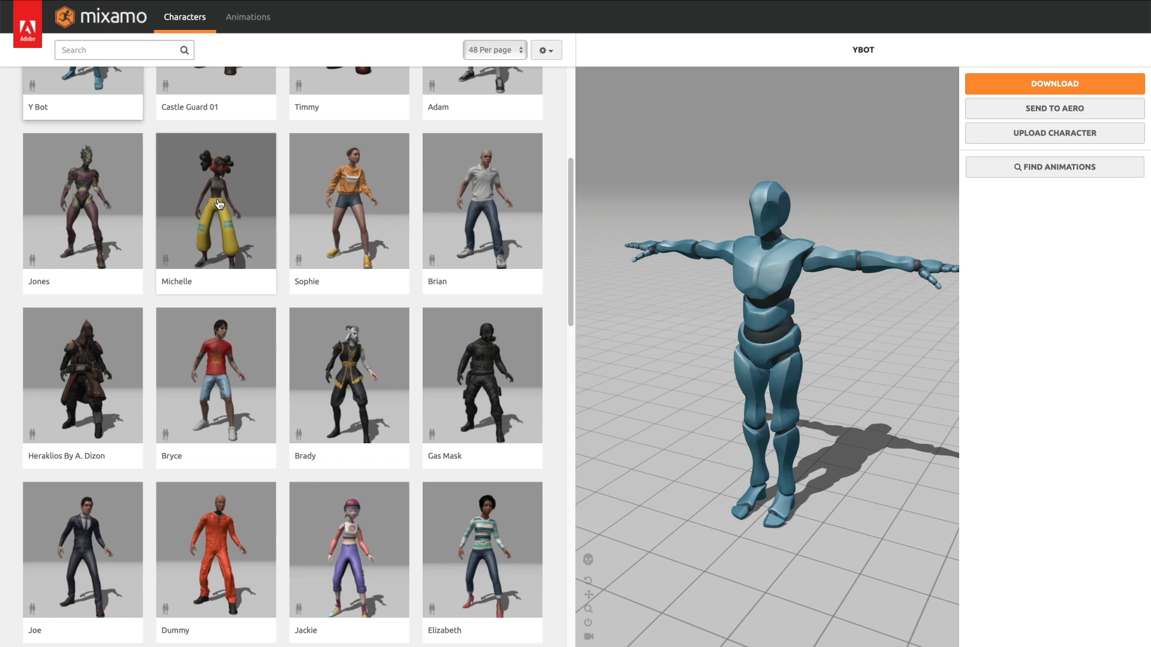
left_click(216, 200)
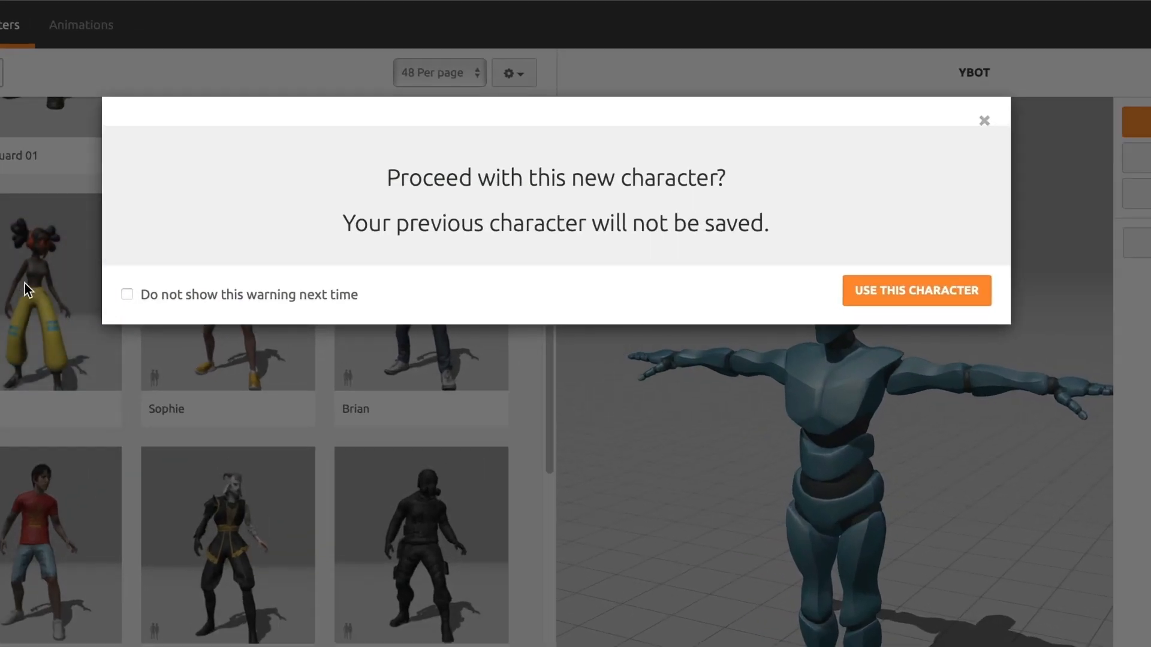
mouse_move(411, 231)
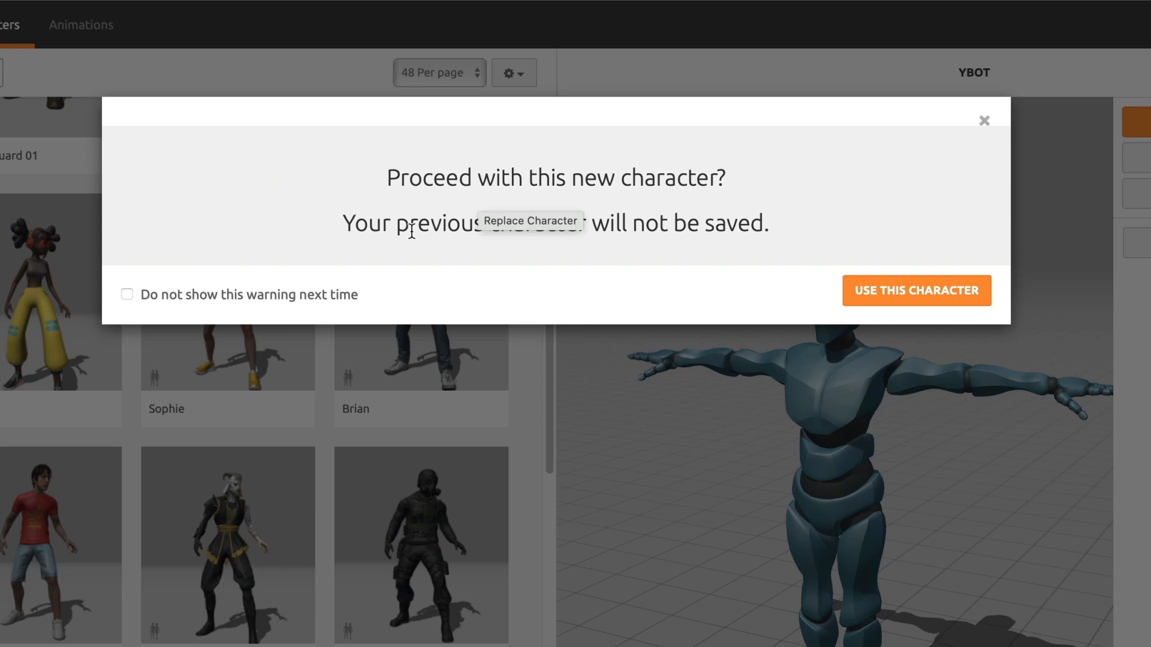
mouse_move(429, 246)
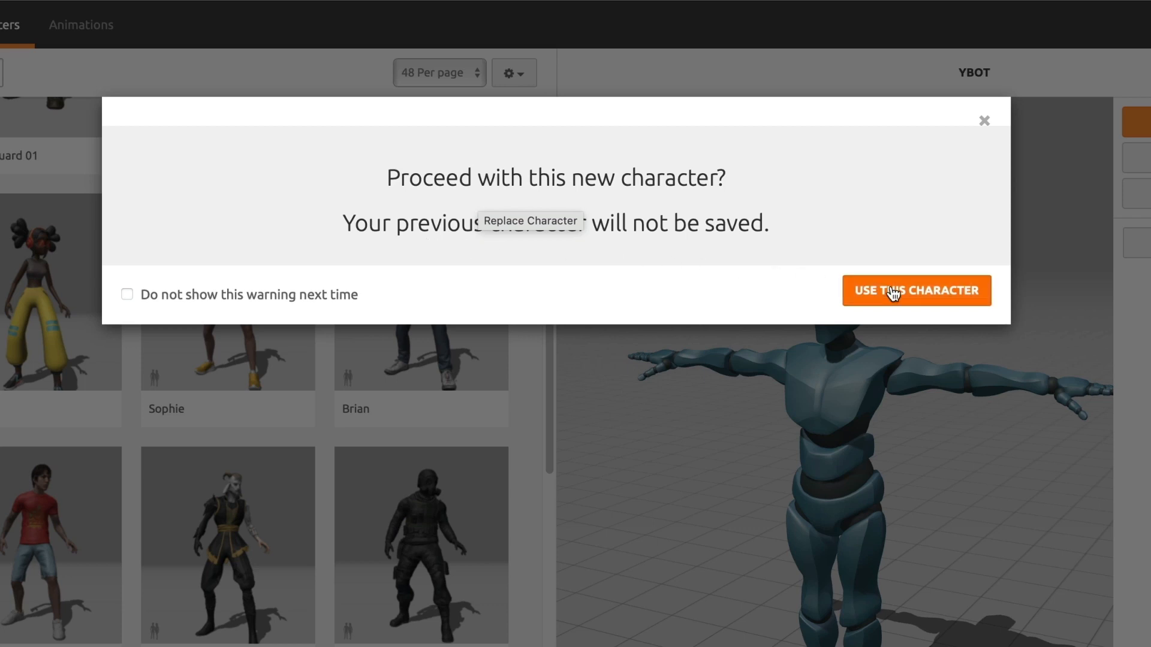
left_click(916, 290)
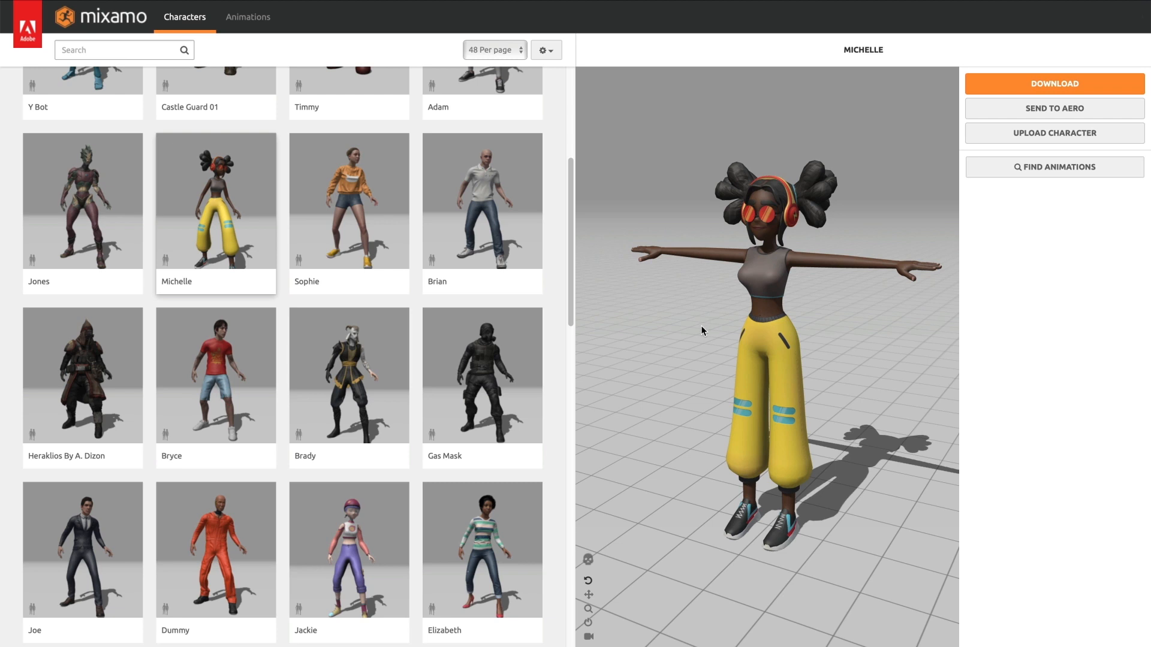
mouse_move(649, 327)
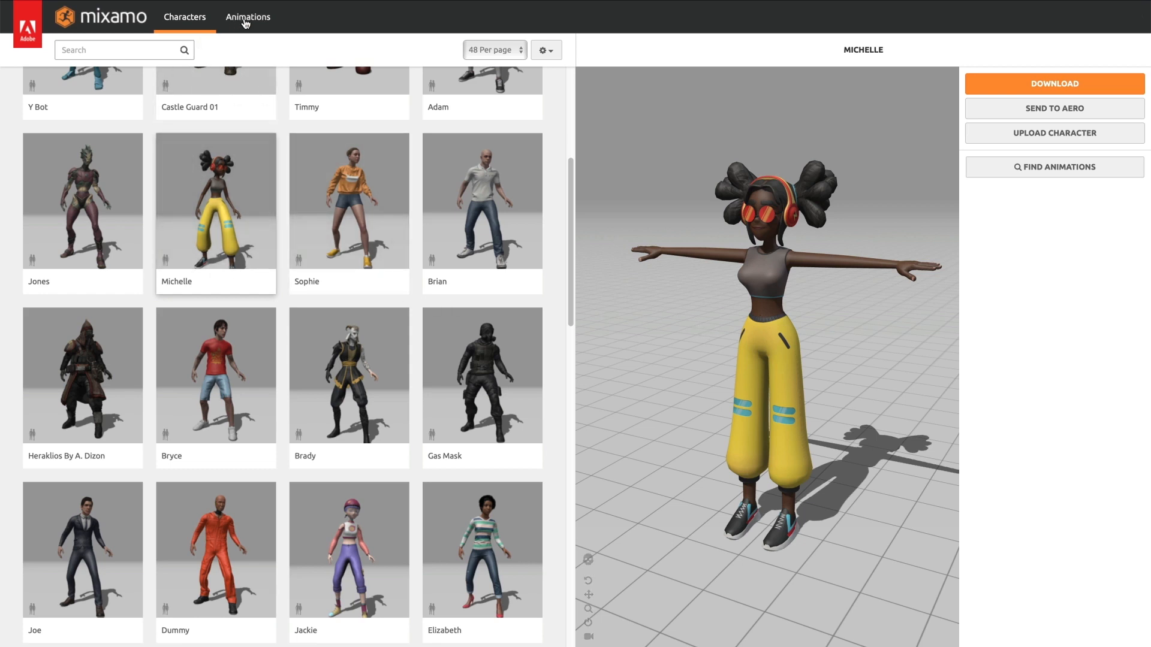
- Search the Animations library for 'da' and apply Hip Hop Dancing to Michelle
left_click(249, 15)
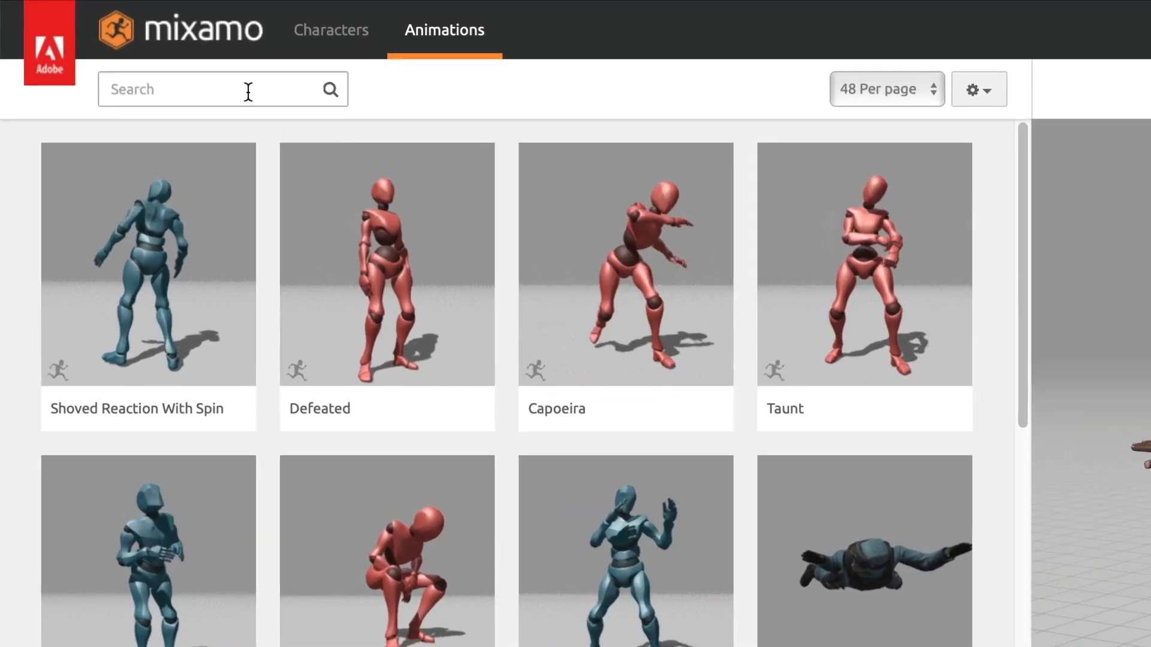
type("dance")
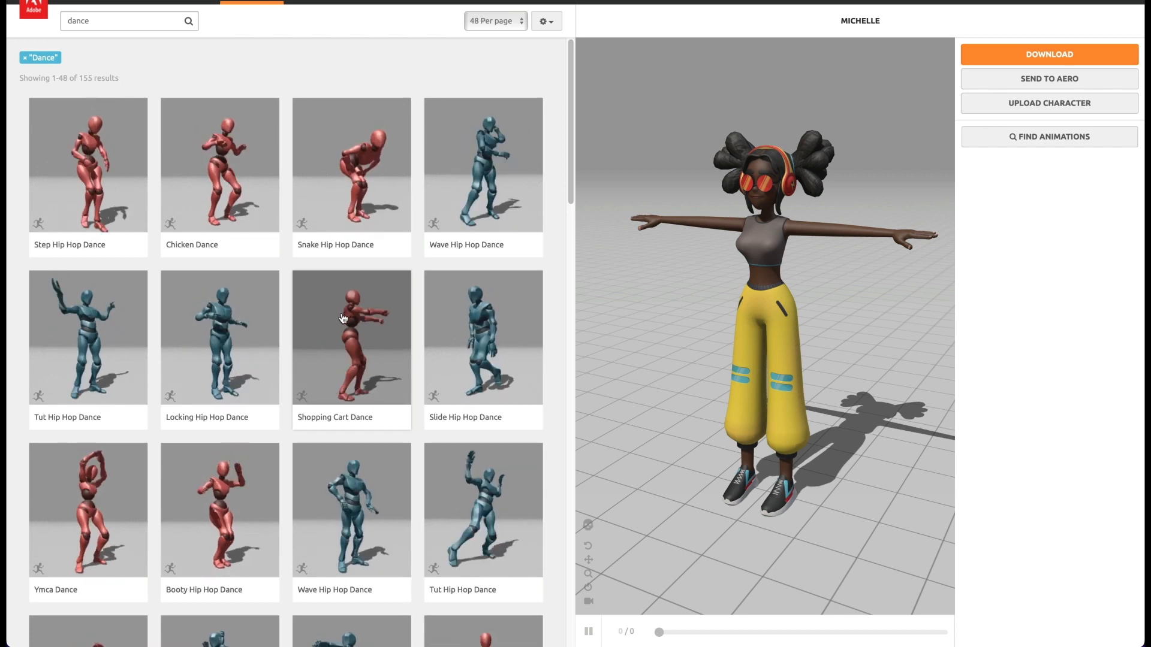
scroll("down", 3)
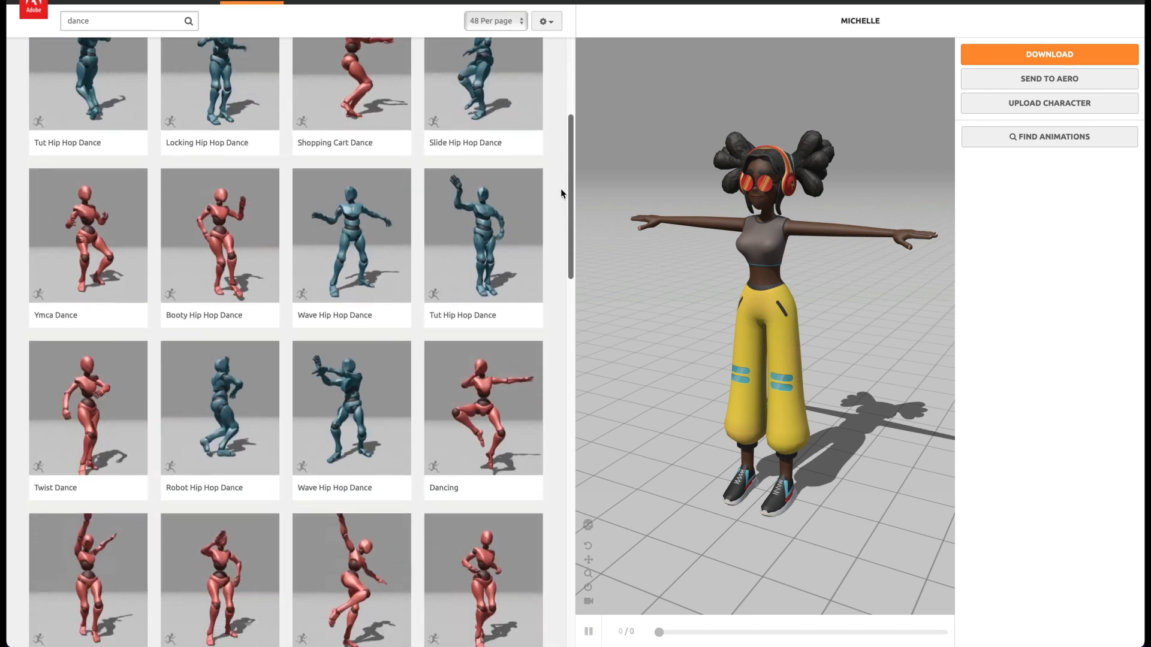
scroll("down", 3)
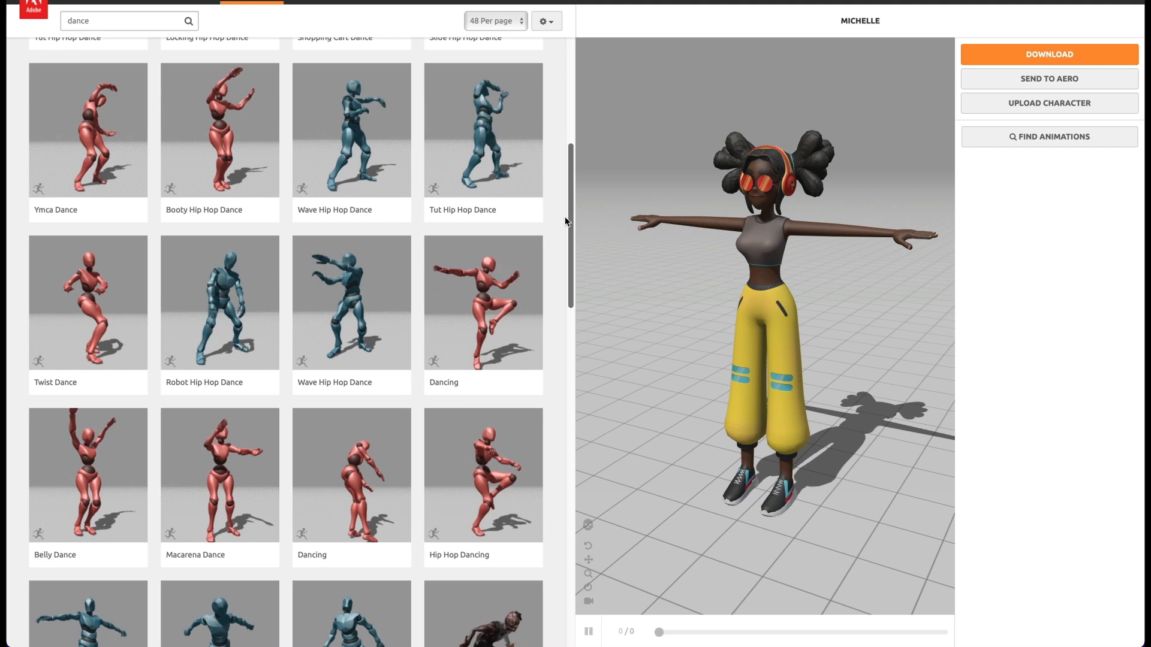
scroll("down", 3)
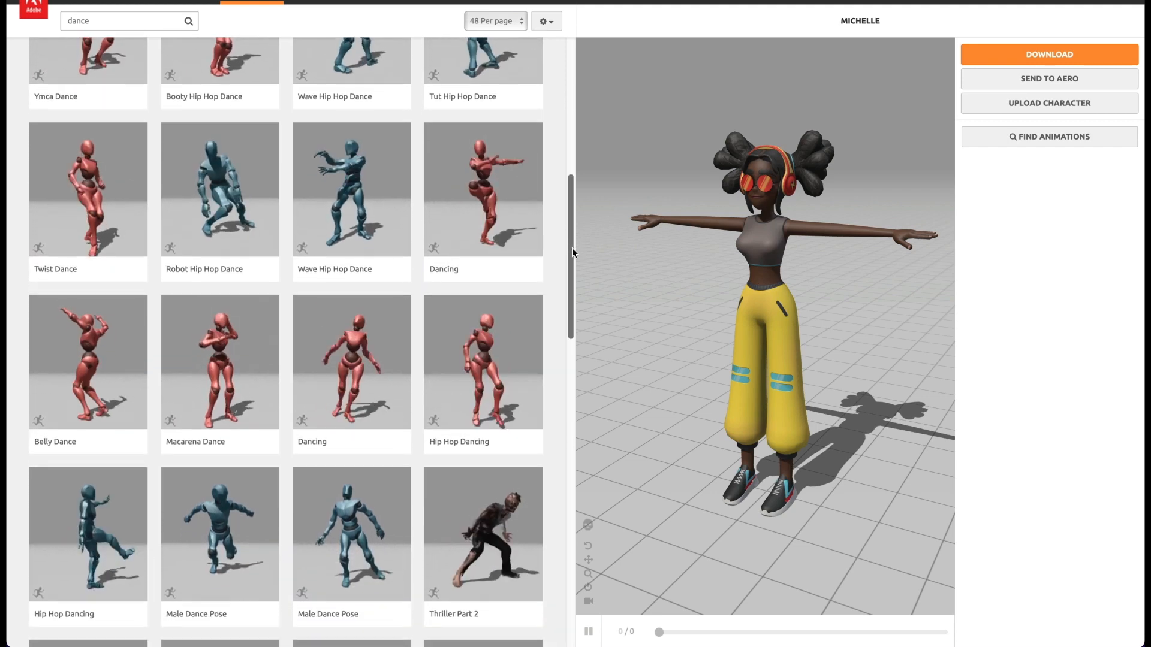
scroll("down", 3)
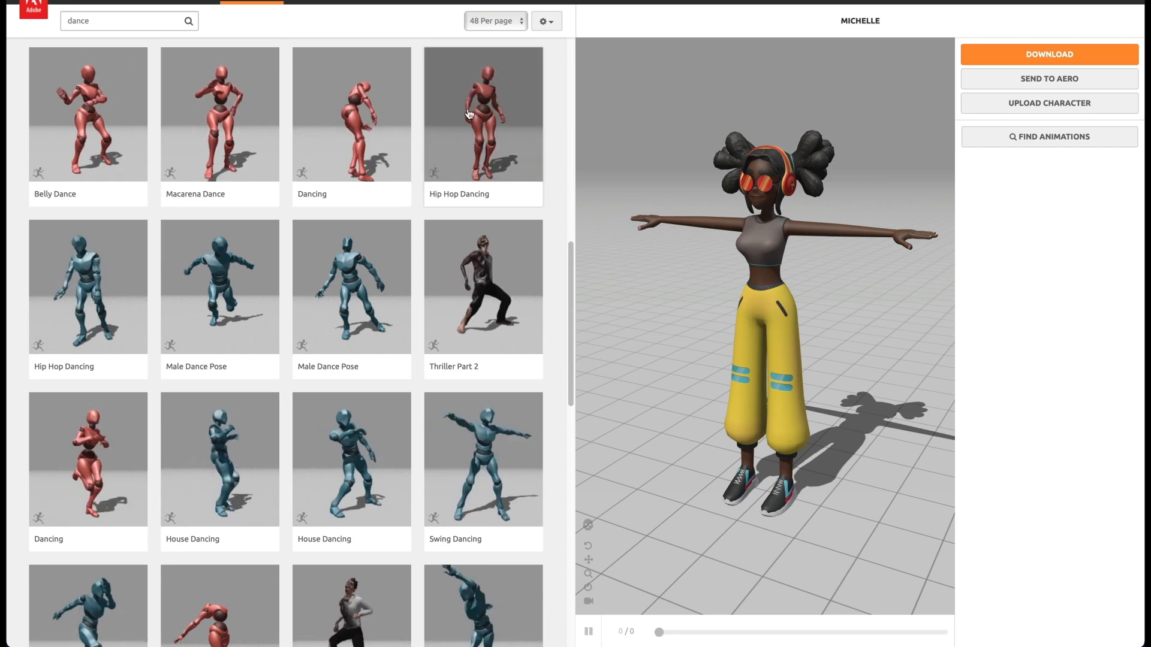
left_click(483, 114)
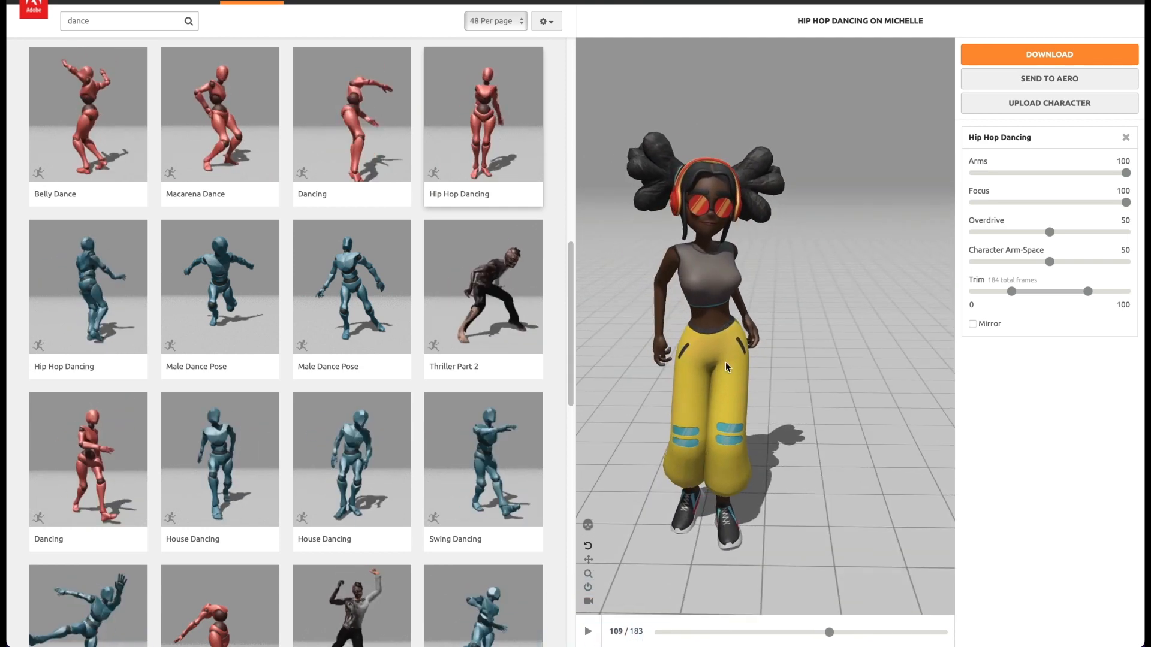
- Drag the Character Arm-Space slider up from 50 to about 65
left_click_drag(828, 631, 794, 632)
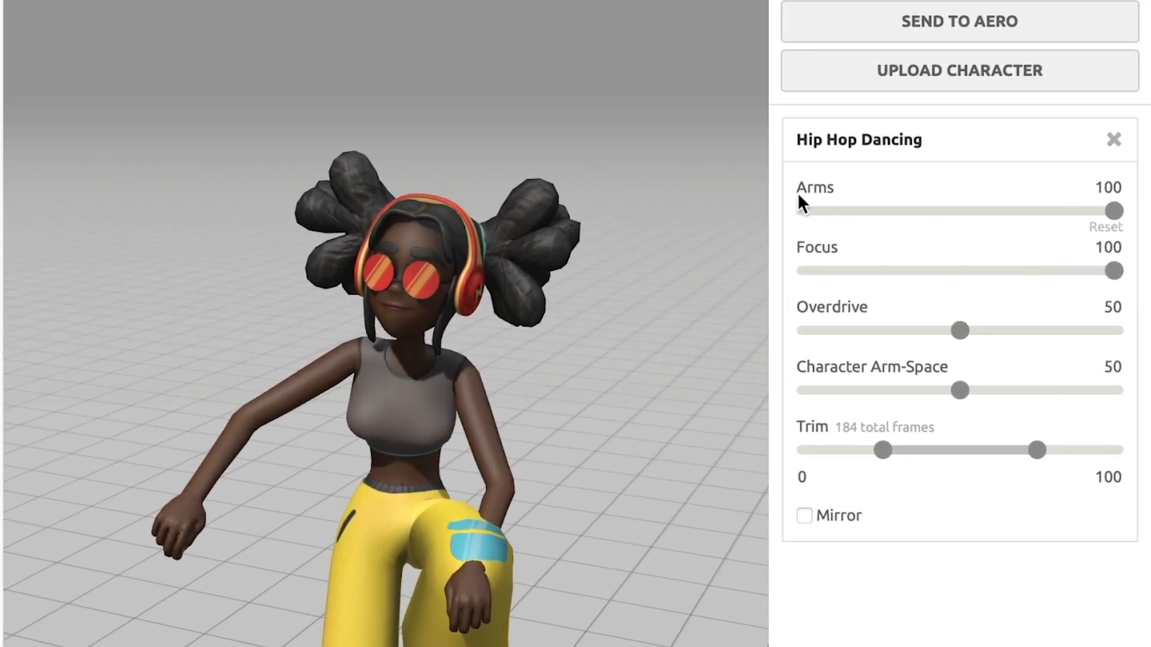
mouse_move(1016, 204)
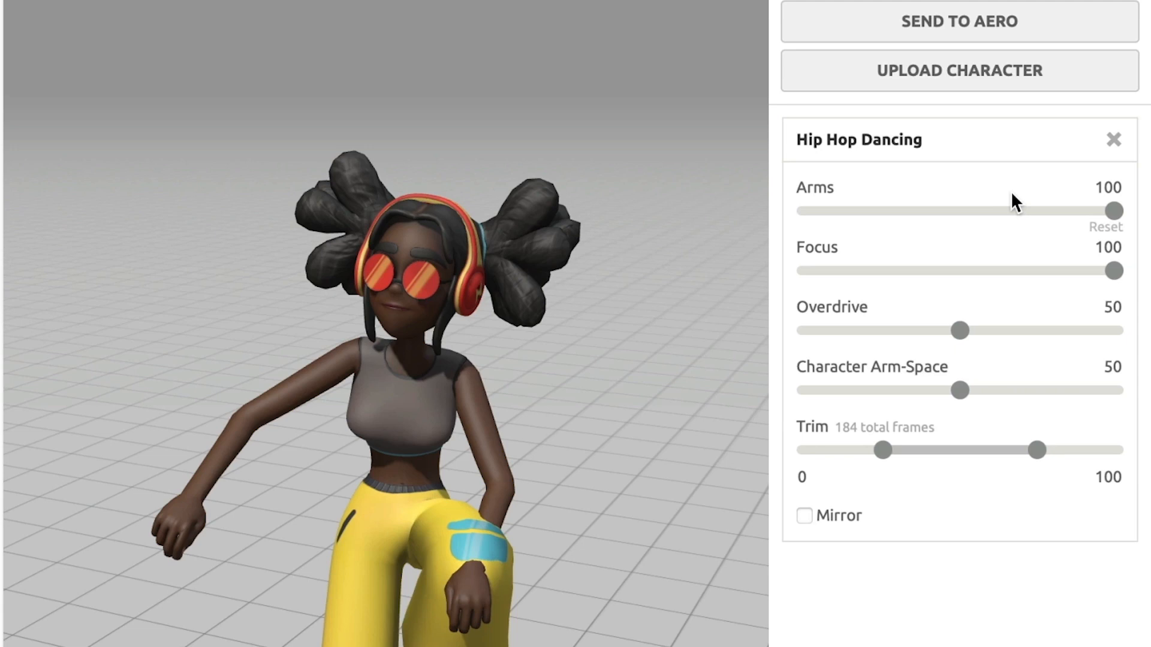
mouse_move(813, 260)
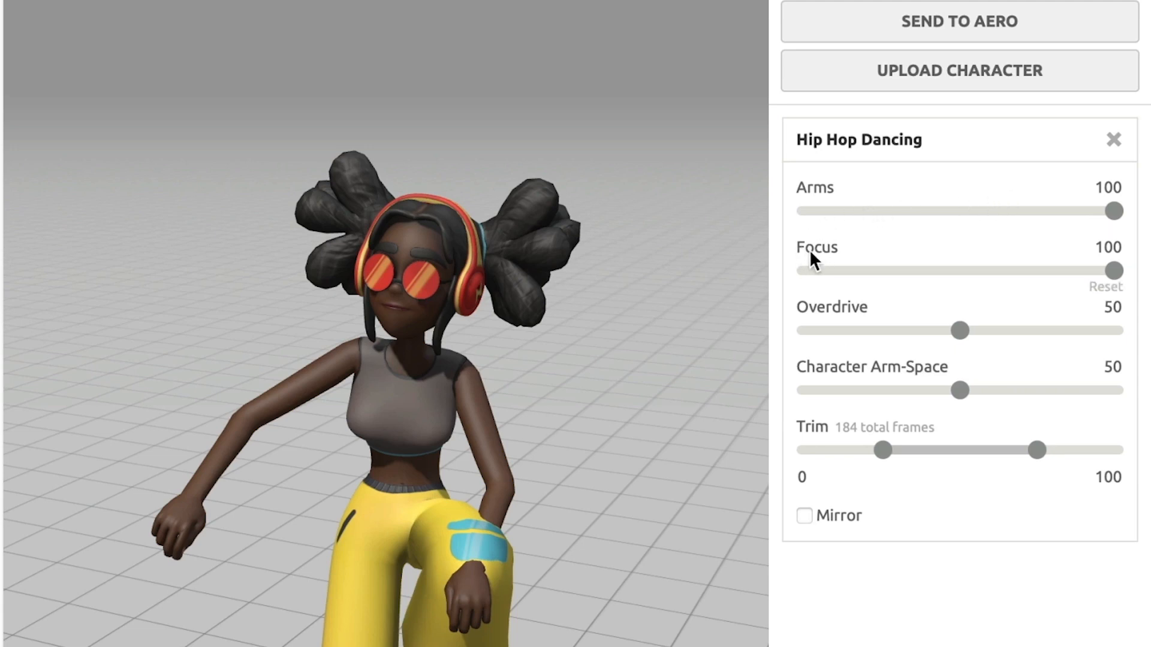
mouse_move(853, 263)
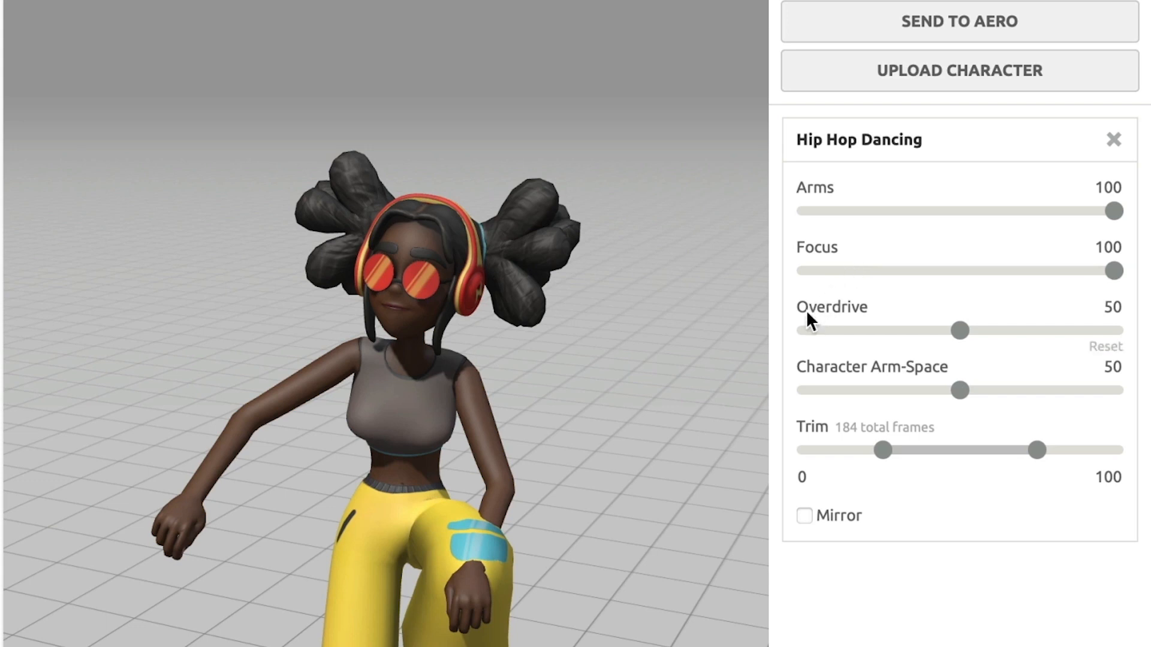
mouse_move(825, 348)
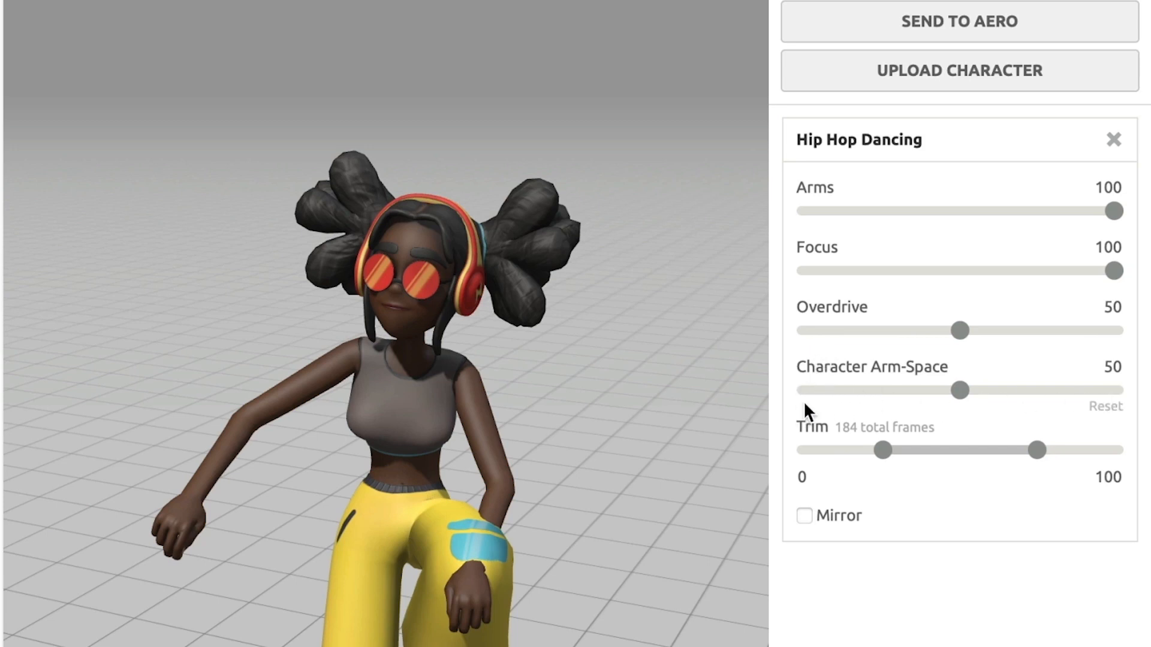
mouse_move(904, 400)
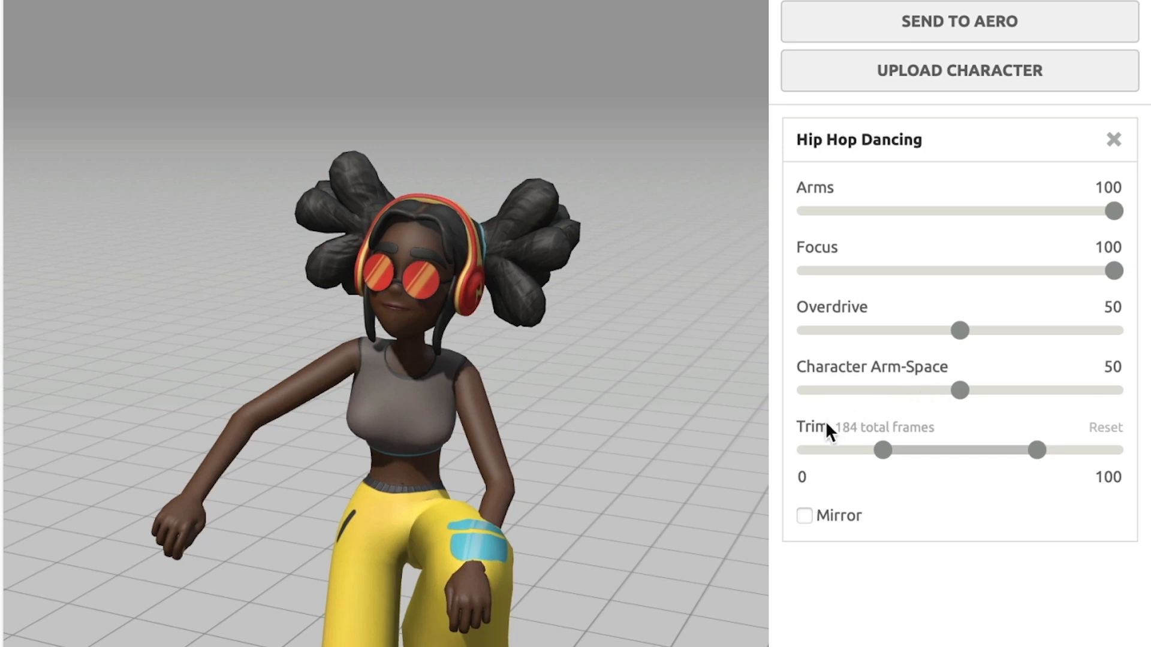
mouse_move(1037, 457)
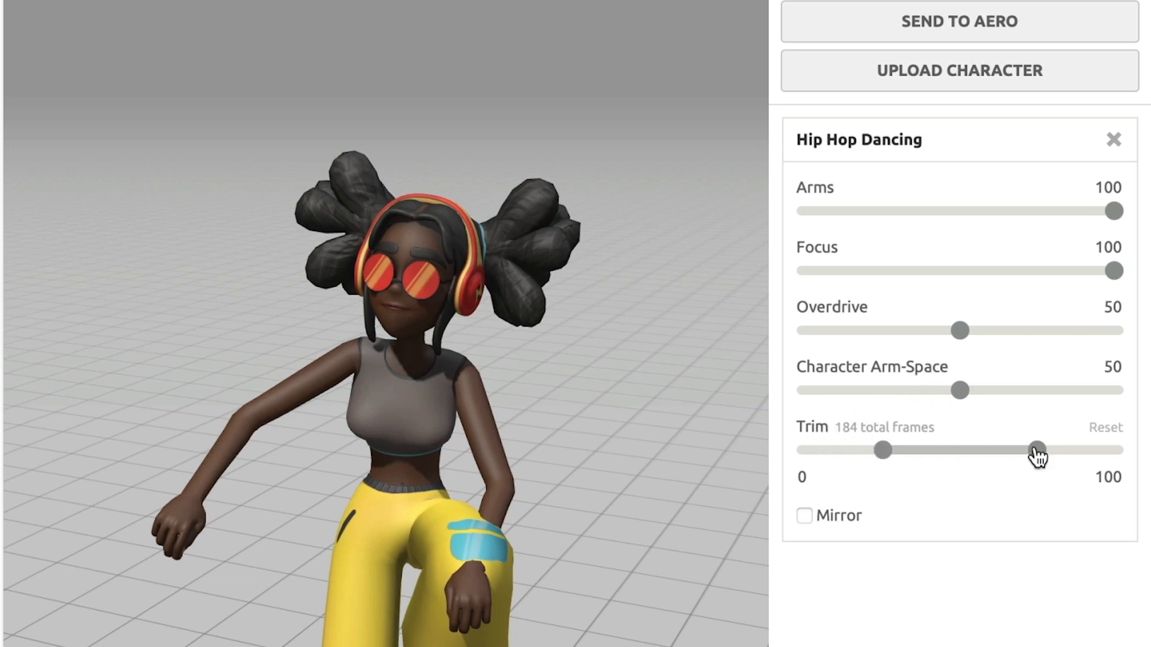
mouse_move(906, 457)
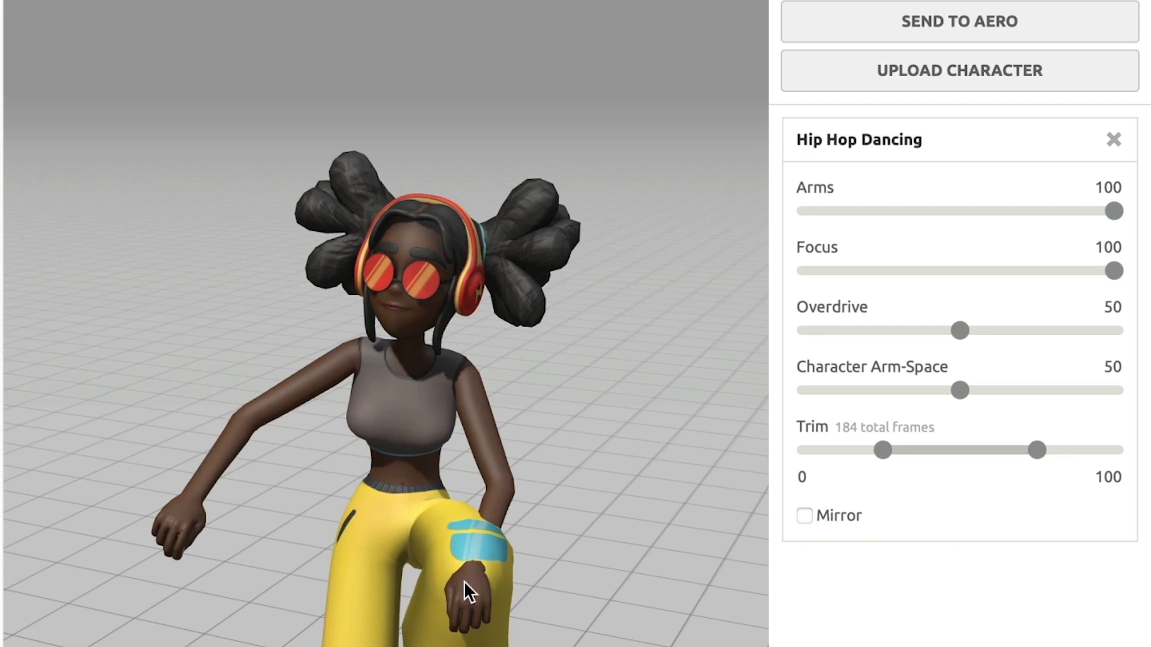
mouse_move(812, 382)
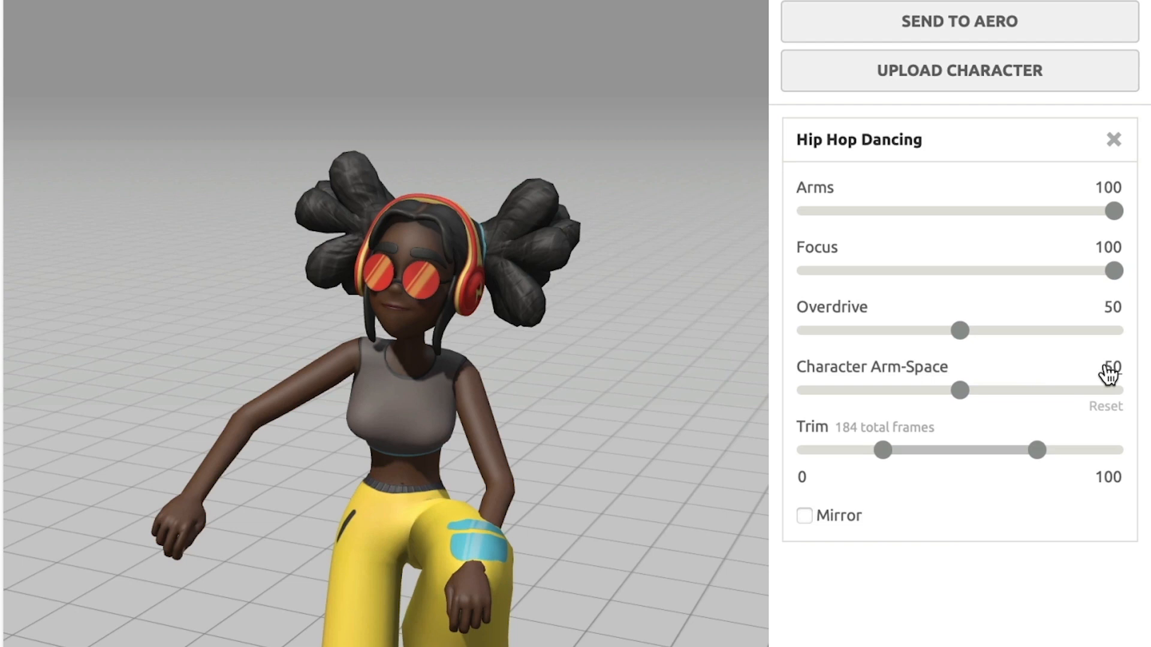
left_click_drag(959, 390, 983, 391)
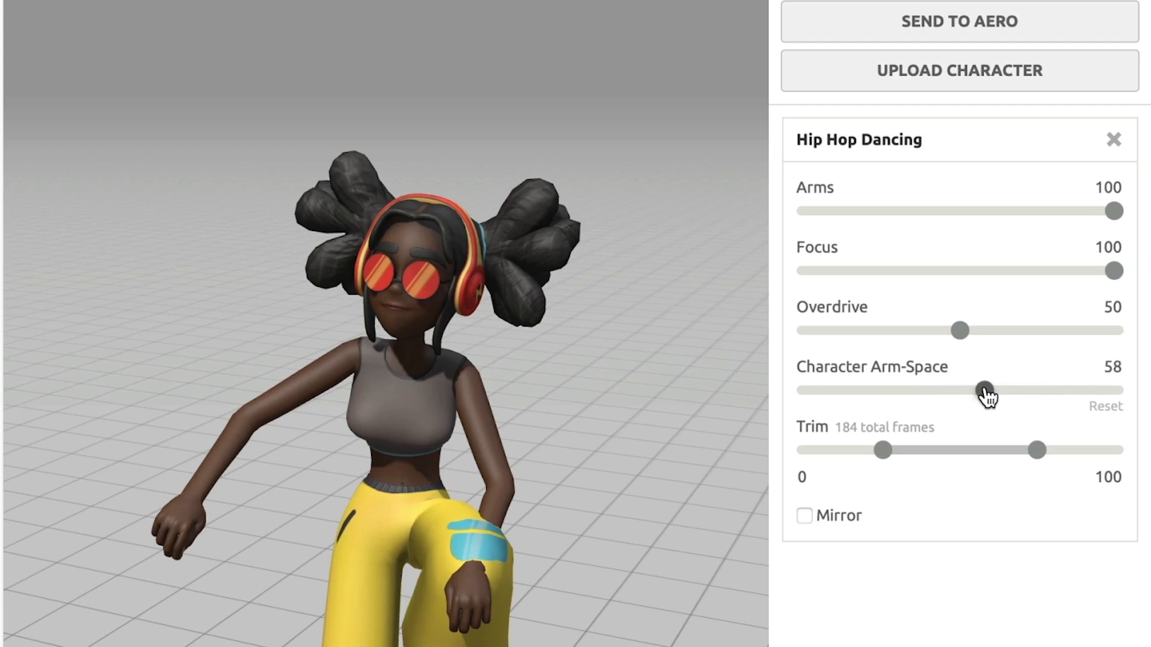
left_click_drag(983, 389, 1009, 389)
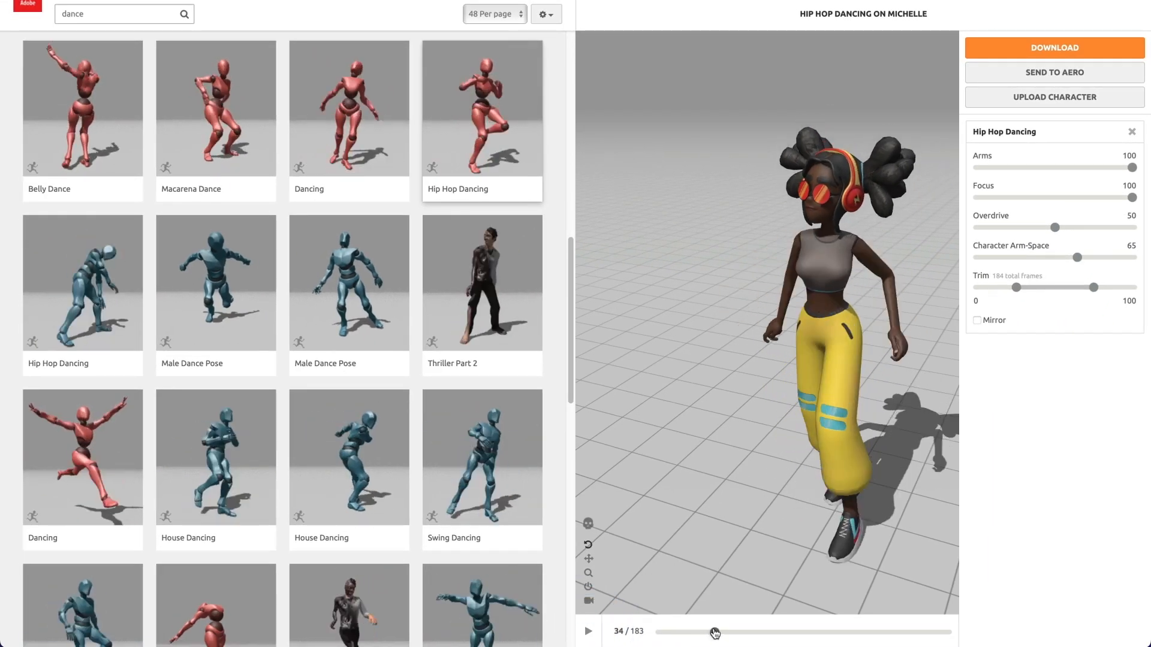
- Scrub the dance to around frame 35 and orbit/zoom to view the dancer from above
left_click_drag(715, 632, 740, 629)
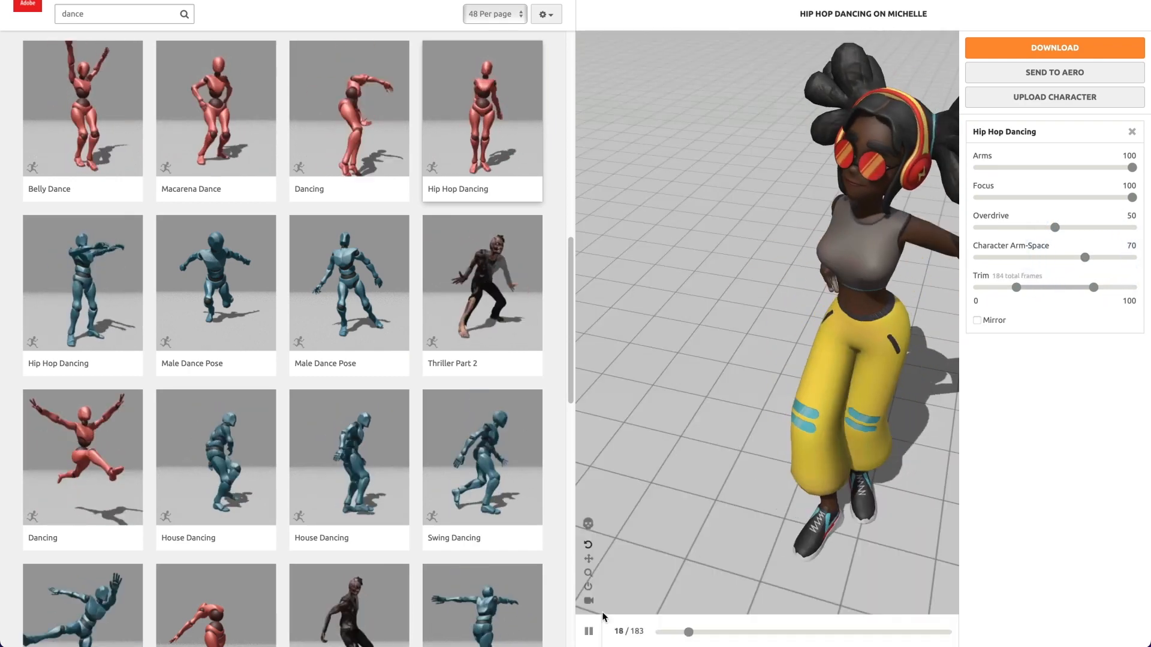
left_click_drag(684, 632, 719, 633)
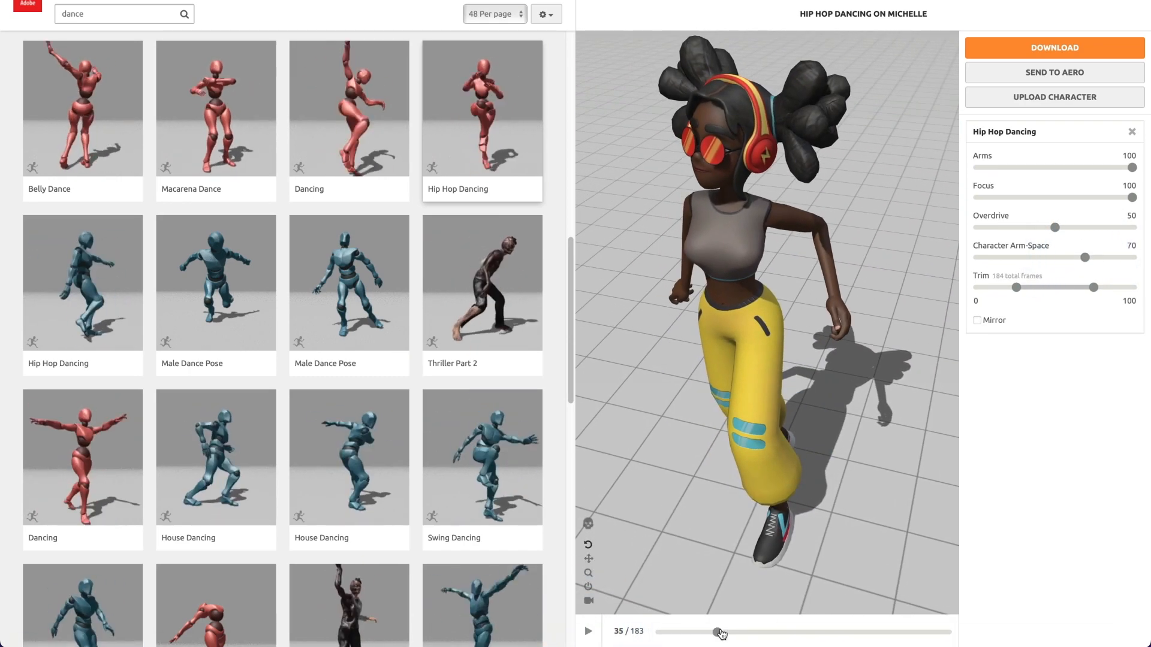
left_click_drag(720, 632, 789, 631)
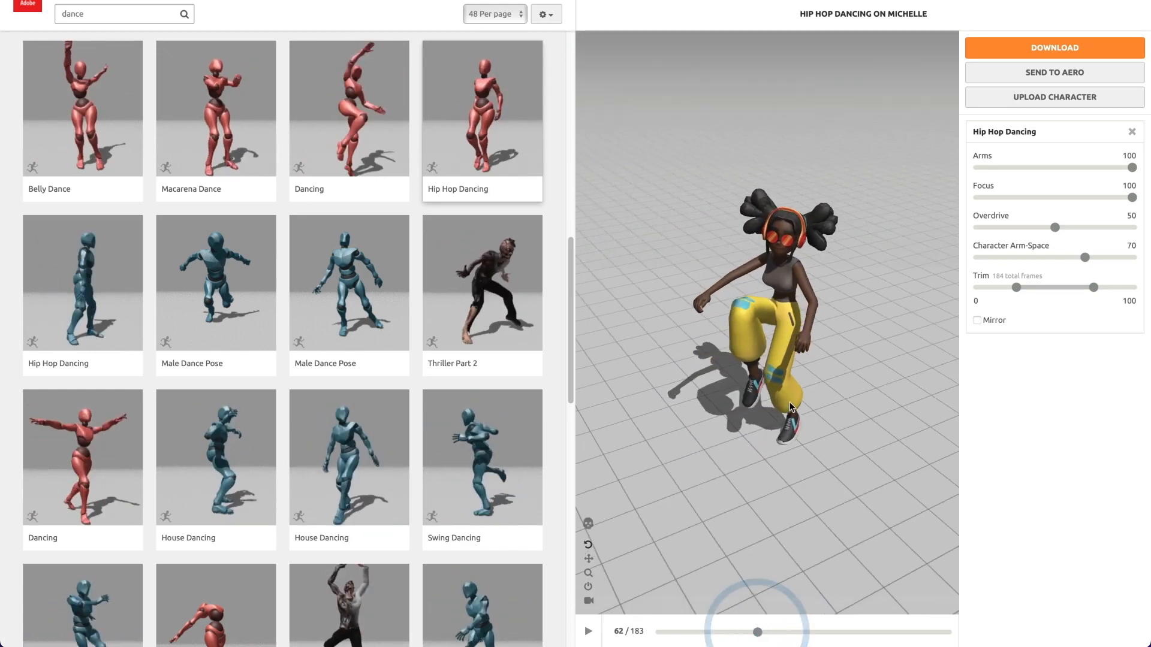
left_click_drag(757, 632, 814, 632)
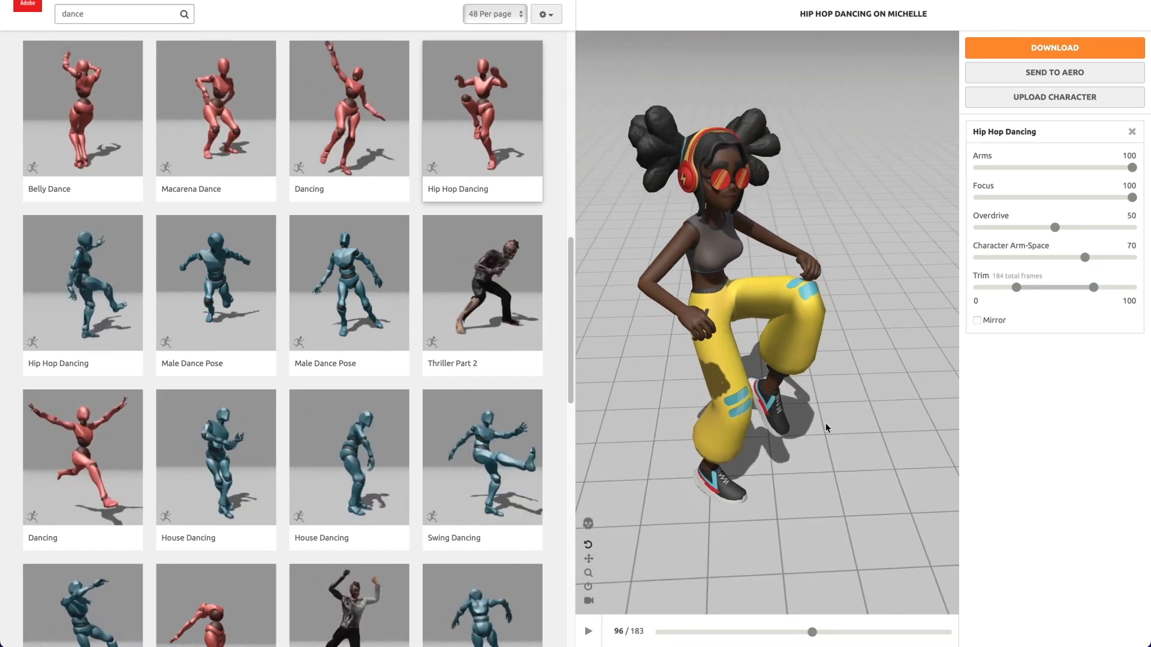
left_click_drag(810, 632, 847, 632)
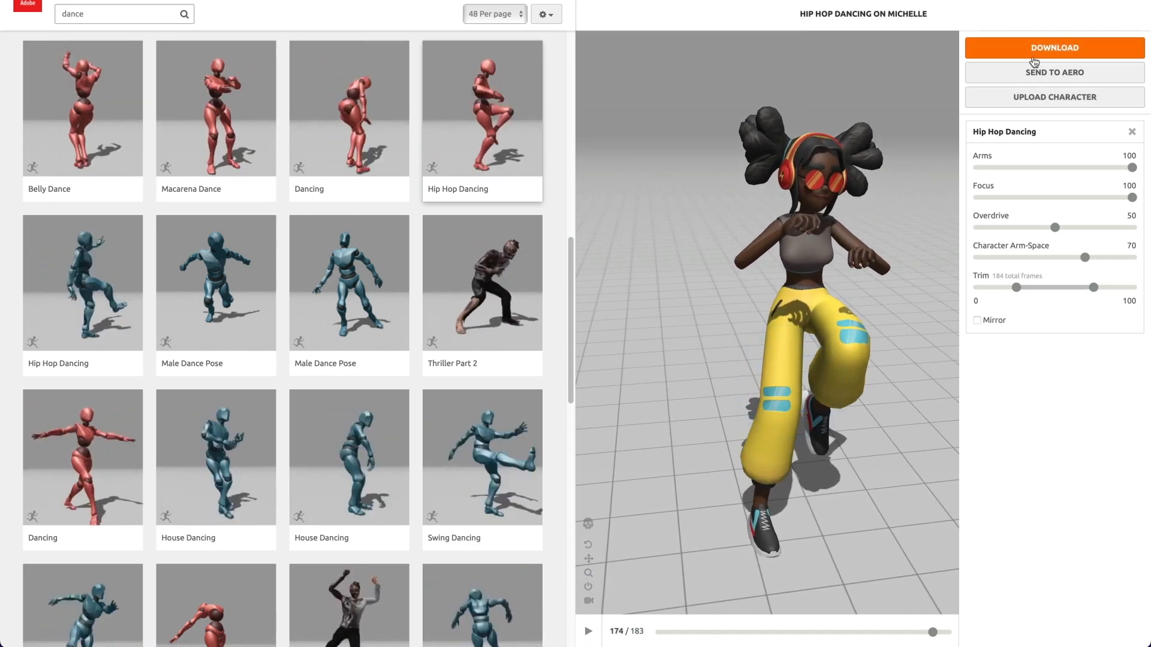
- Bring up the download settings, keeping FBX Binary format and With Skin
left_click(1054, 47)
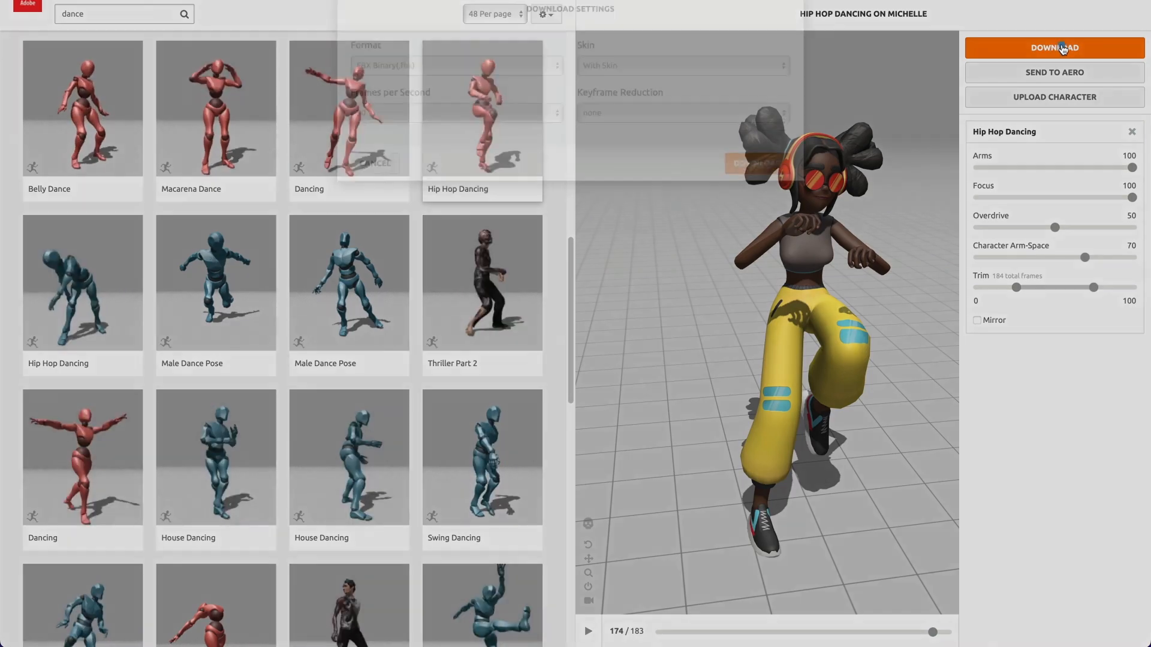
left_click(1053, 48)
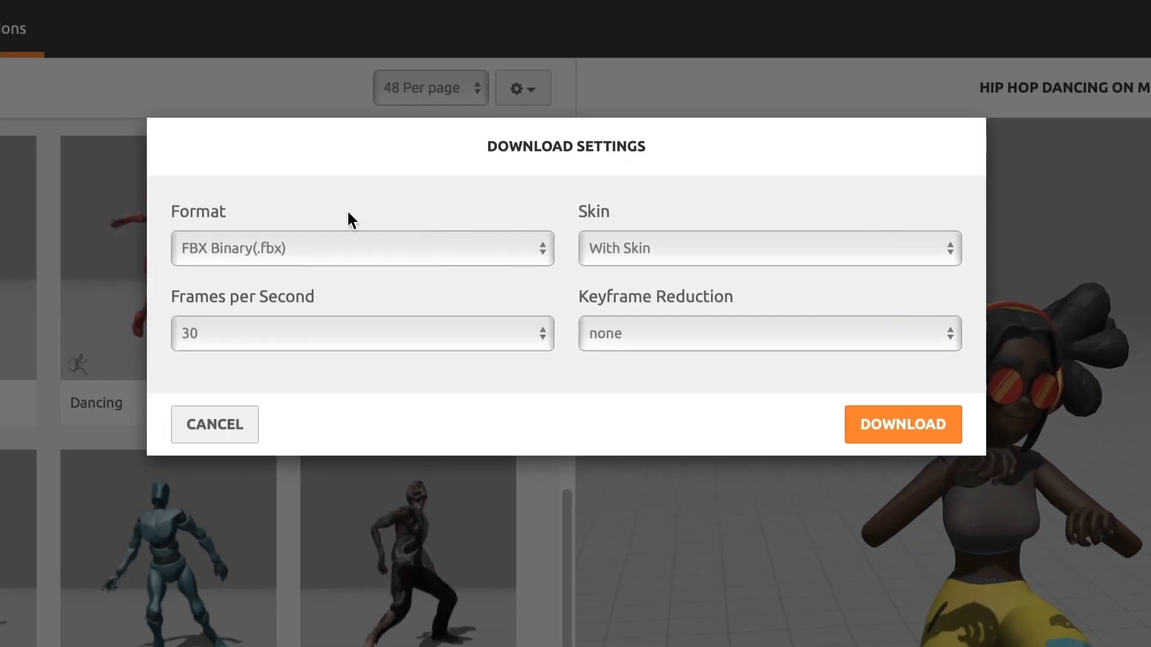
left_click(359, 248)
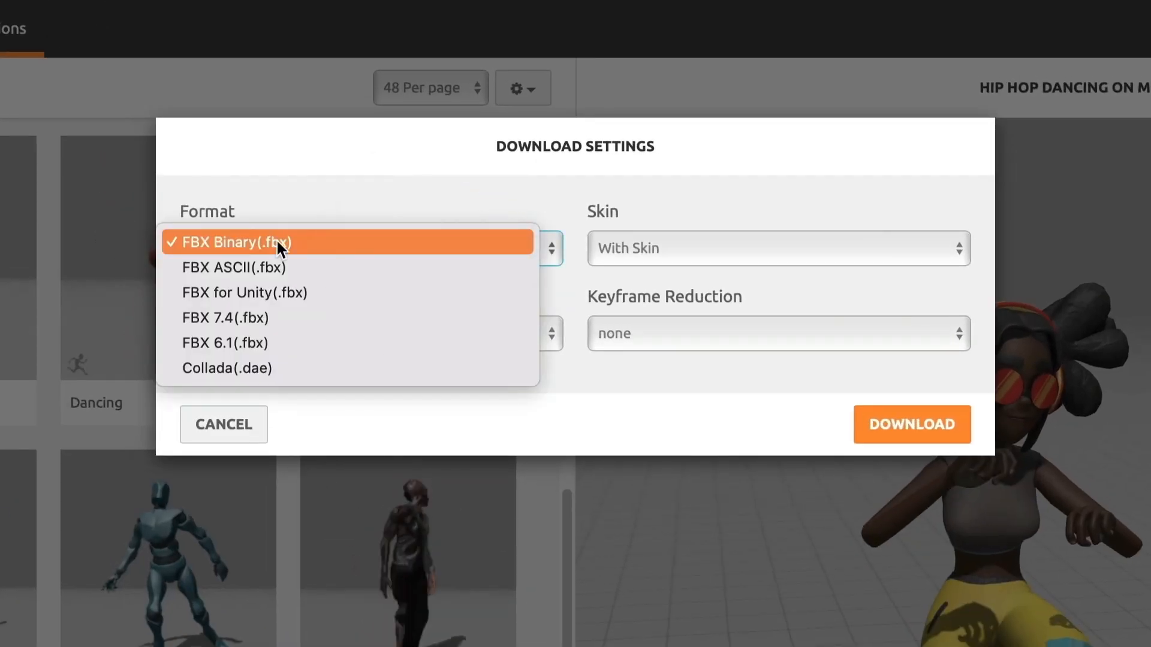
left_click(234, 243)
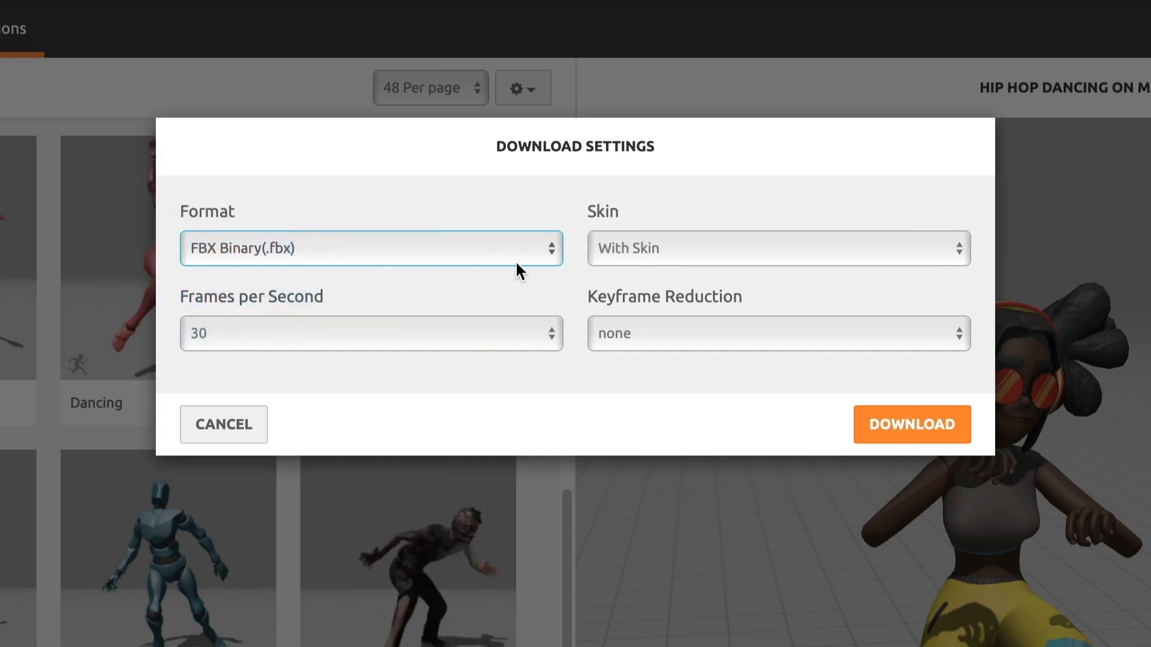
left_click(777, 248)
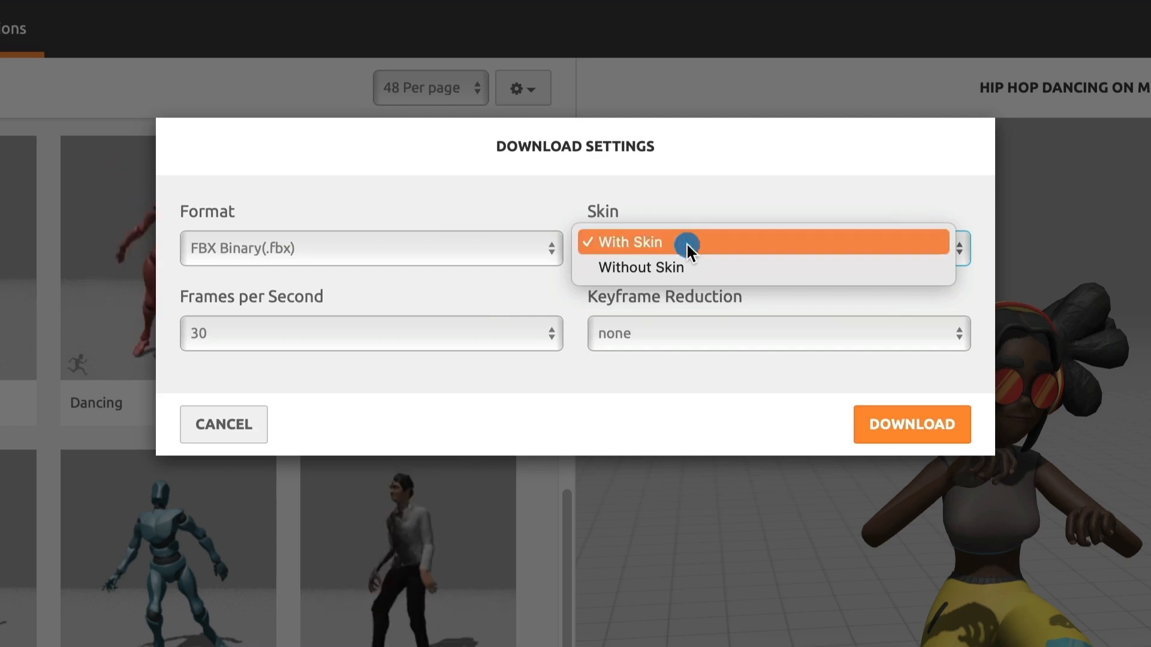
left_click(627, 242)
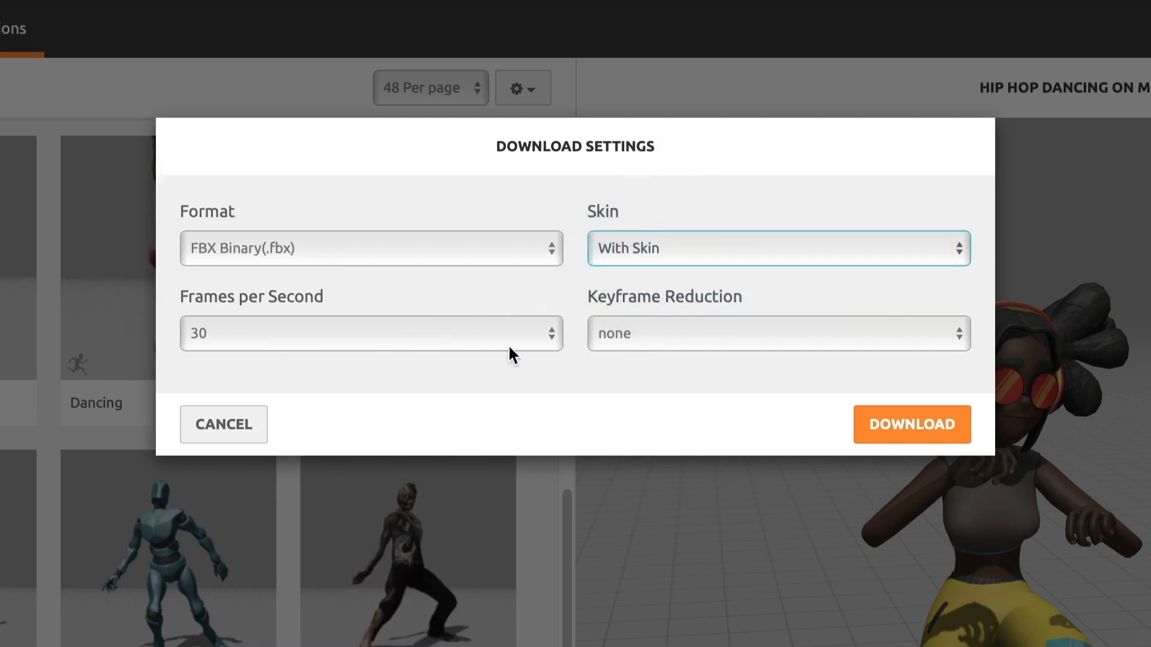
- Keep 30 frames per second and keyframe reduction set to none
left_click(371, 333)
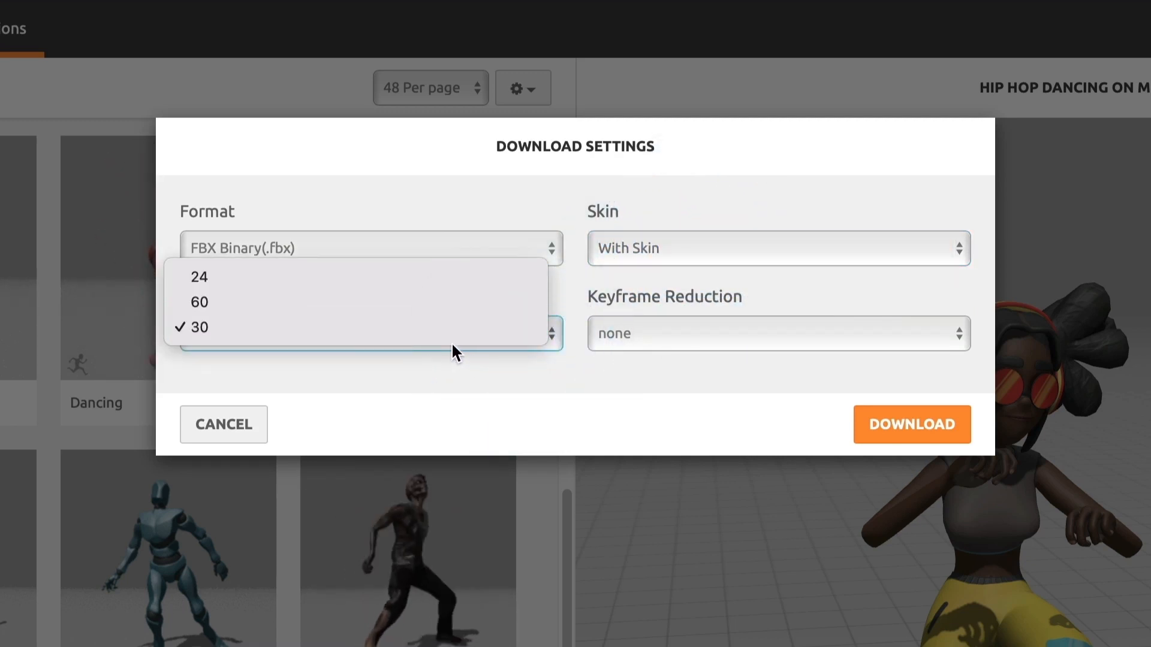
mouse_move(232, 279)
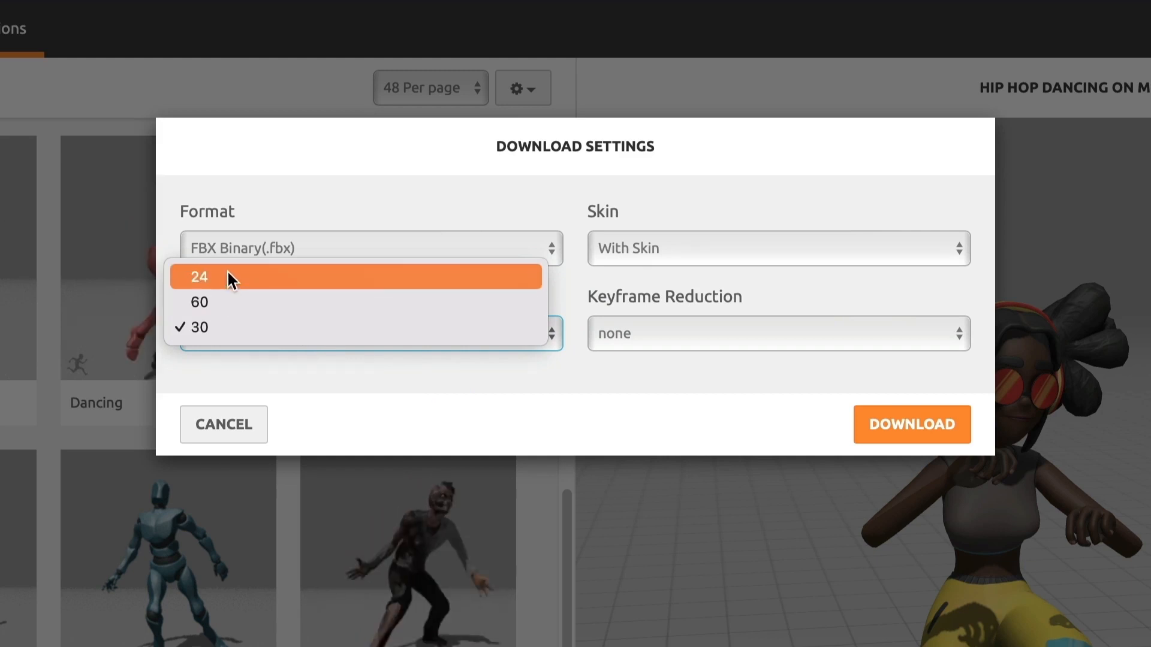
mouse_move(205, 326)
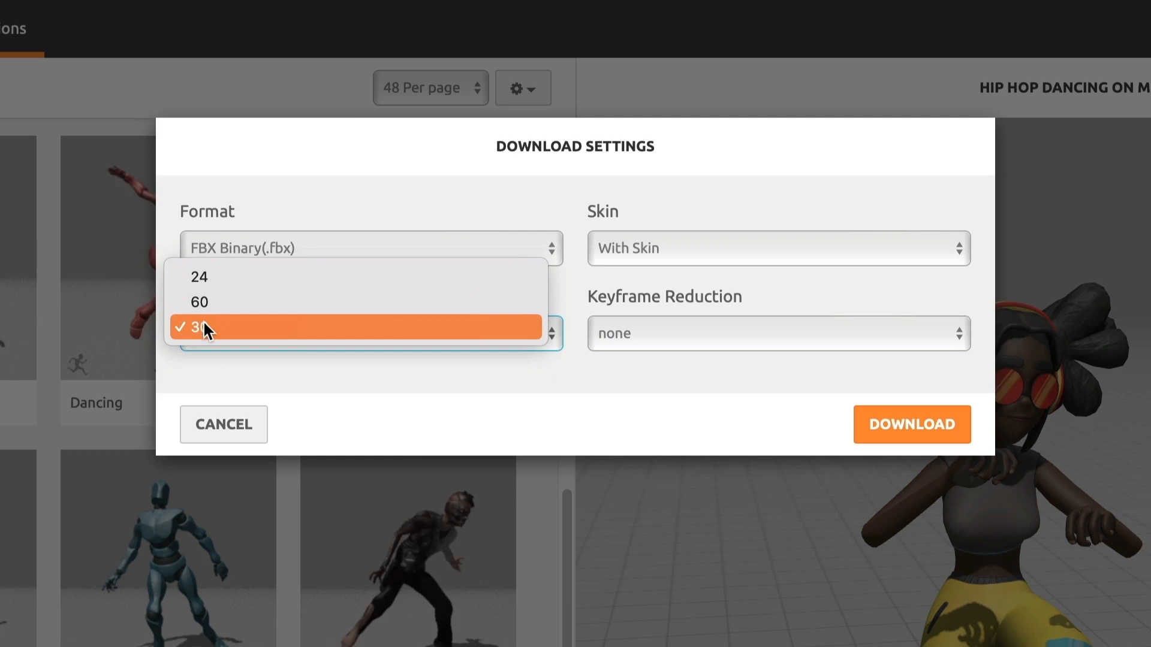
left_click(197, 326)
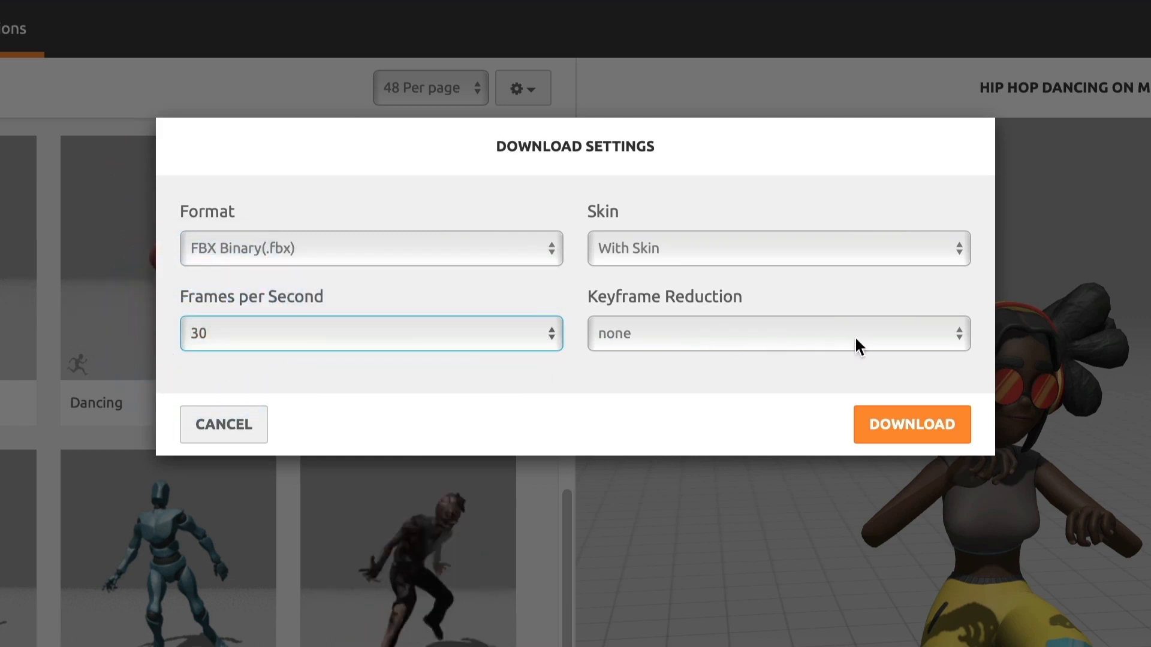
left_click(778, 333)
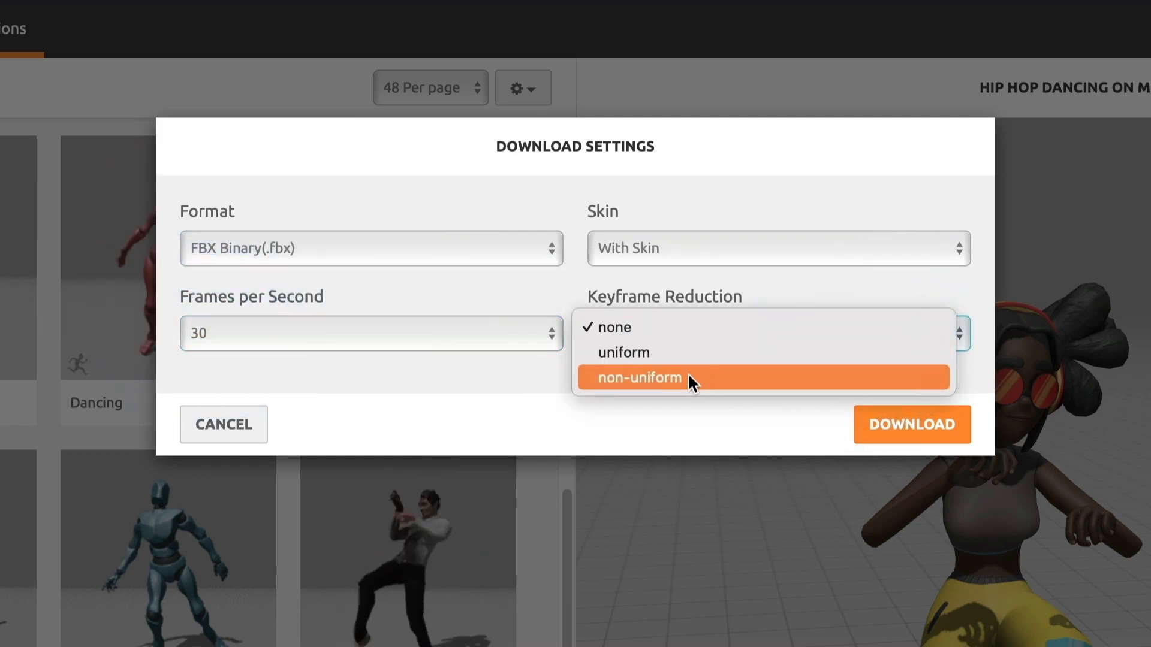
left_click(613, 328)
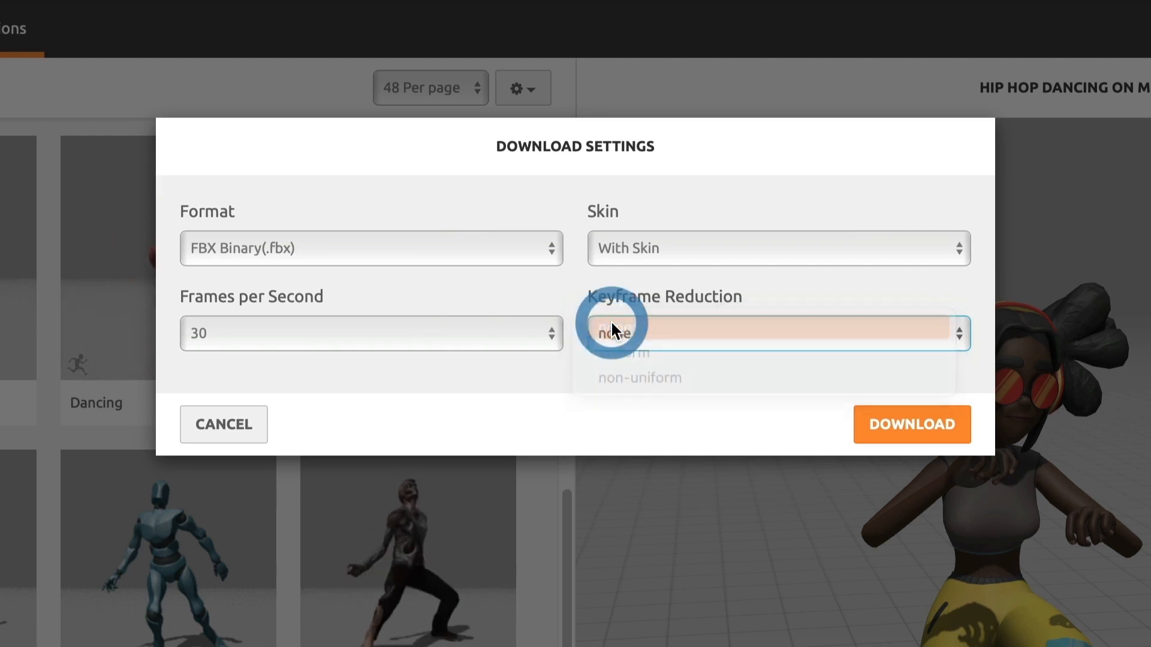
left_click(616, 332)
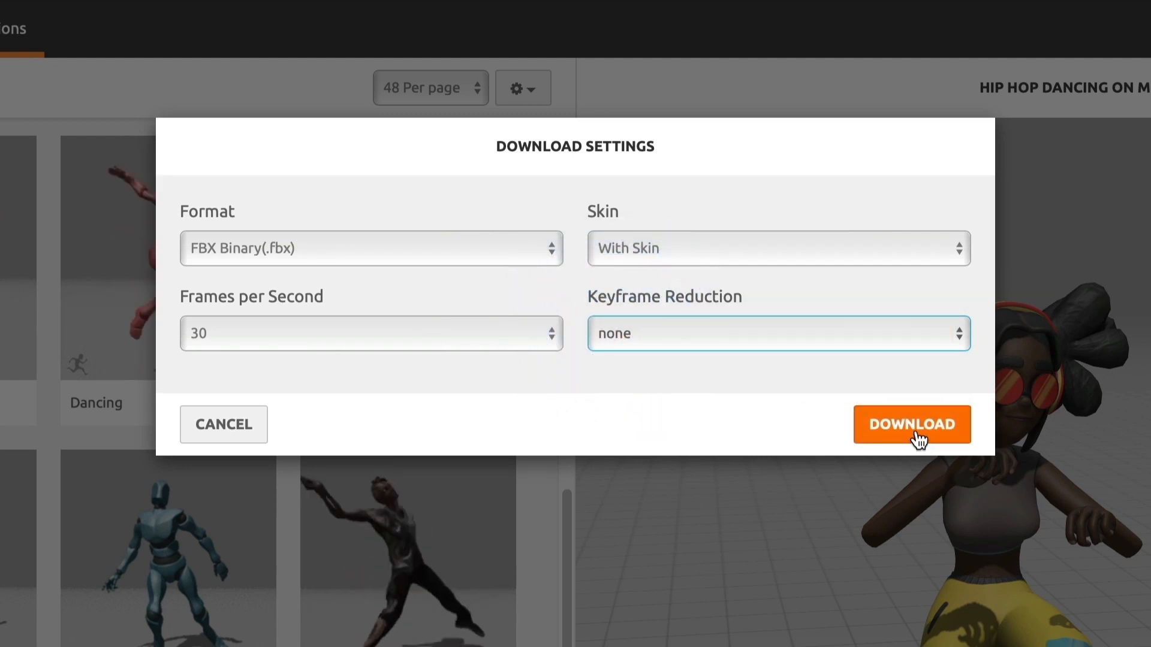
- Download Hip Hop Dancing.fbx, allowing Safari and saving it into Downloads
left_click(911, 425)
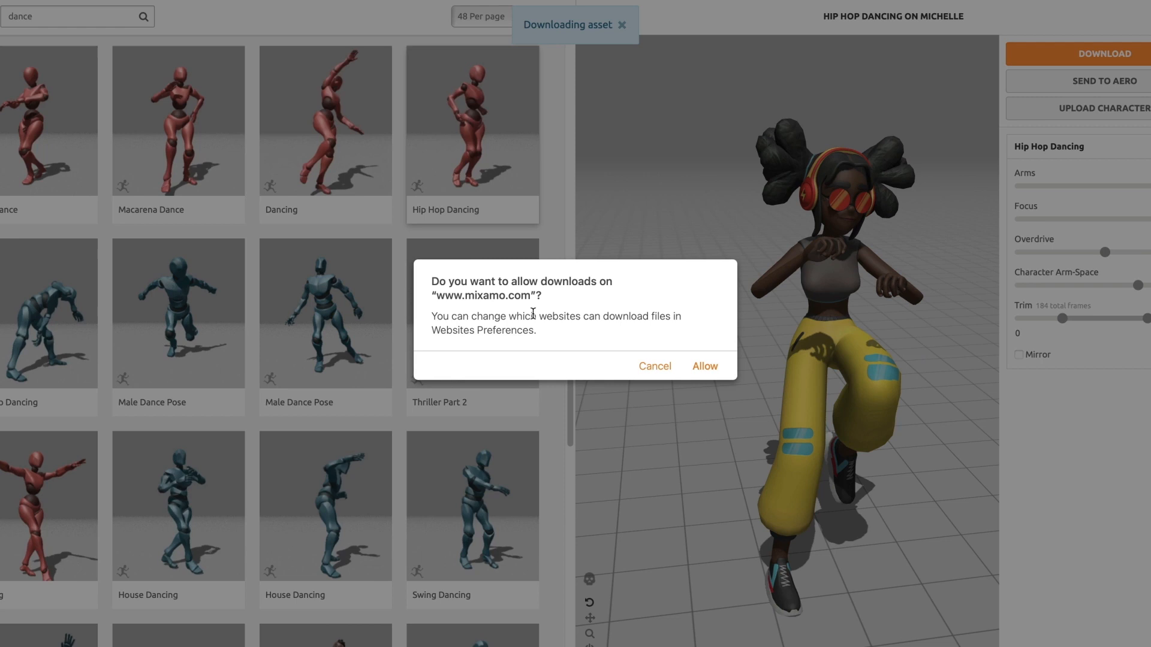
mouse_move(709, 370)
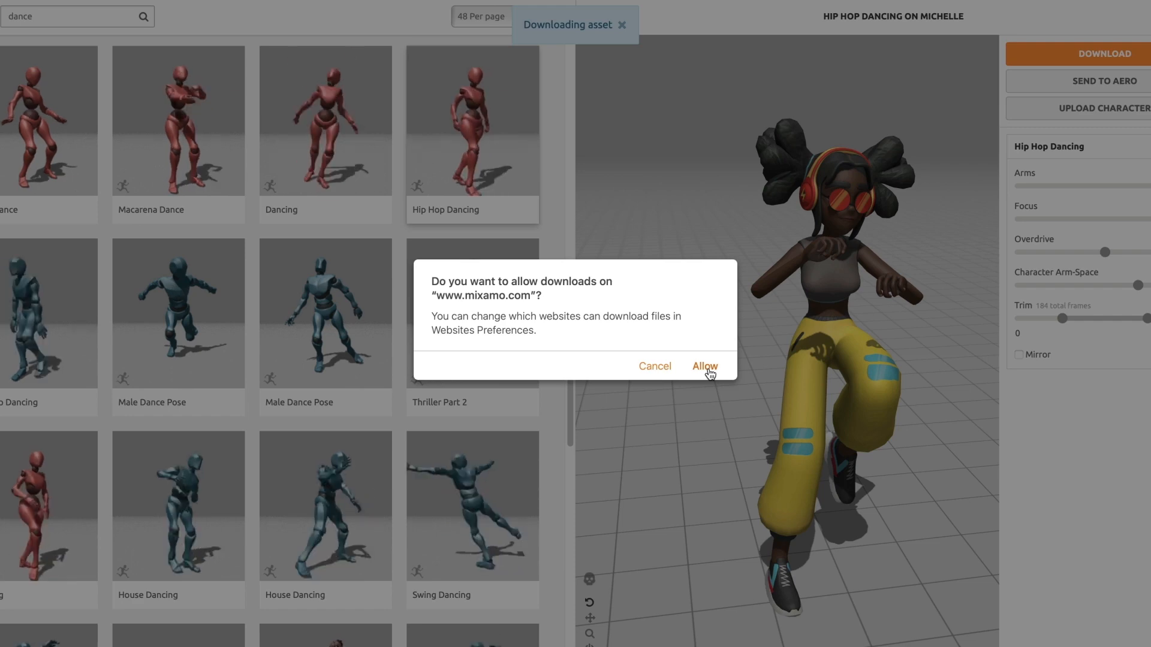
left_click(704, 367)
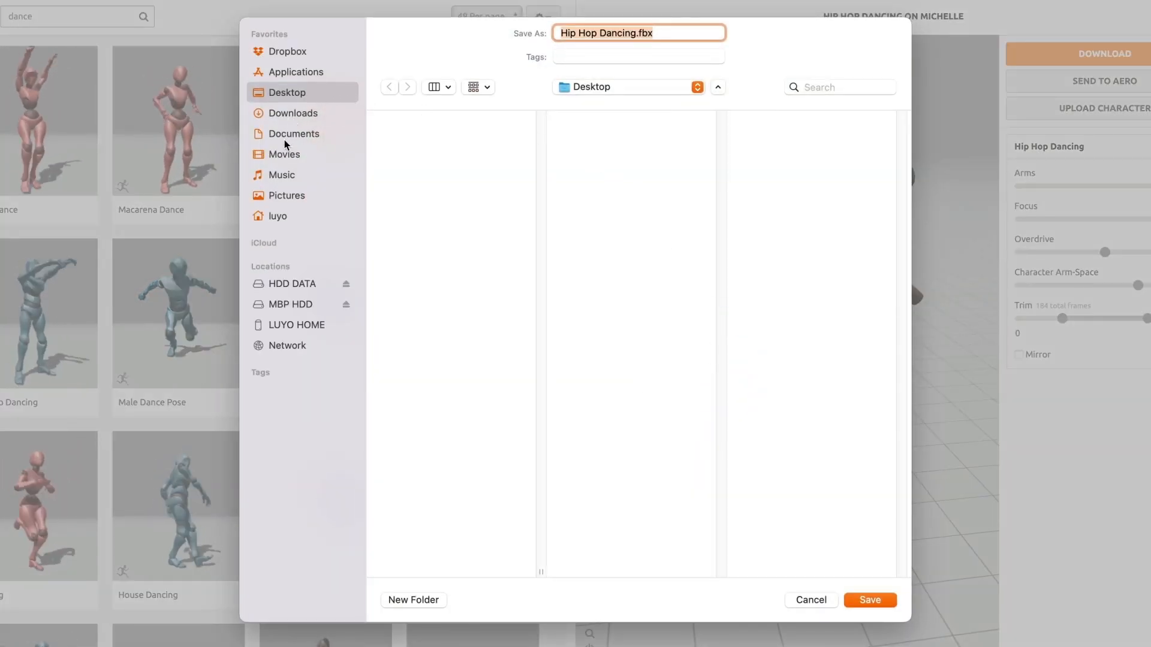
left_click(293, 112)
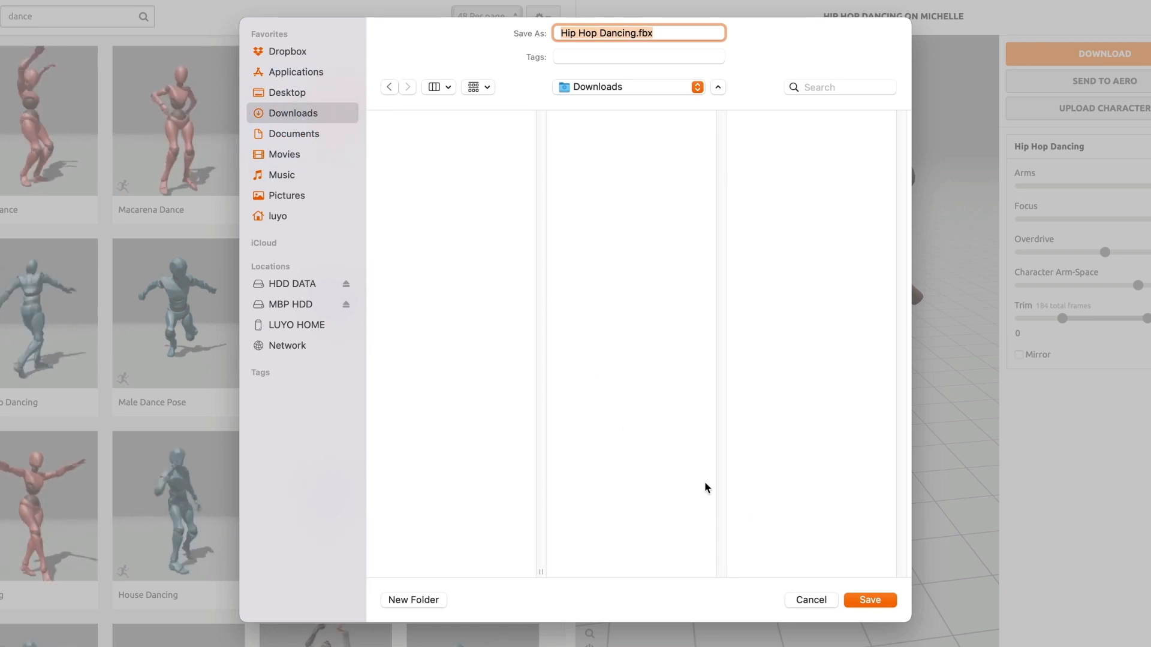
left_click(871, 600)
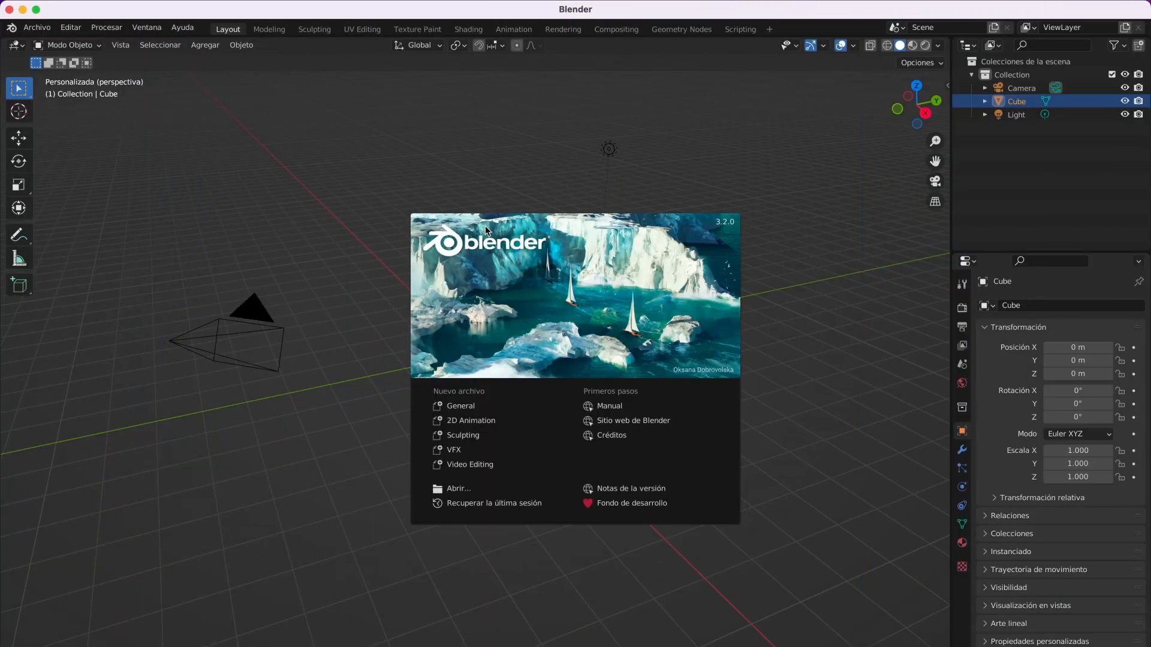
mouse_move(718, 228)
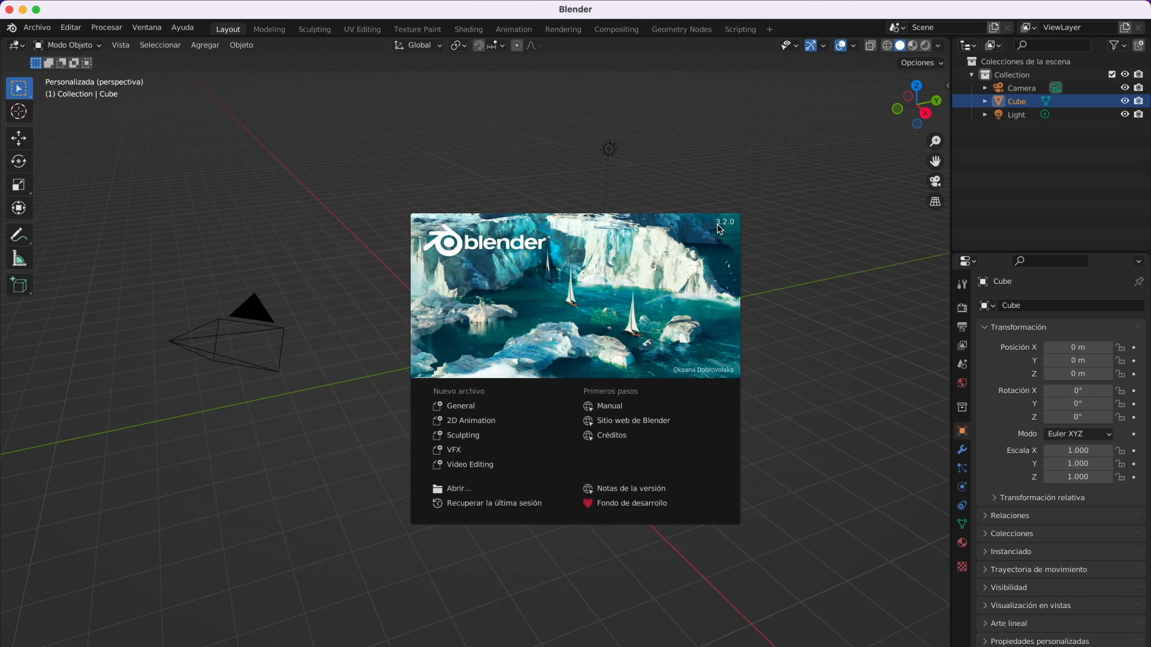
mouse_move(407, 295)
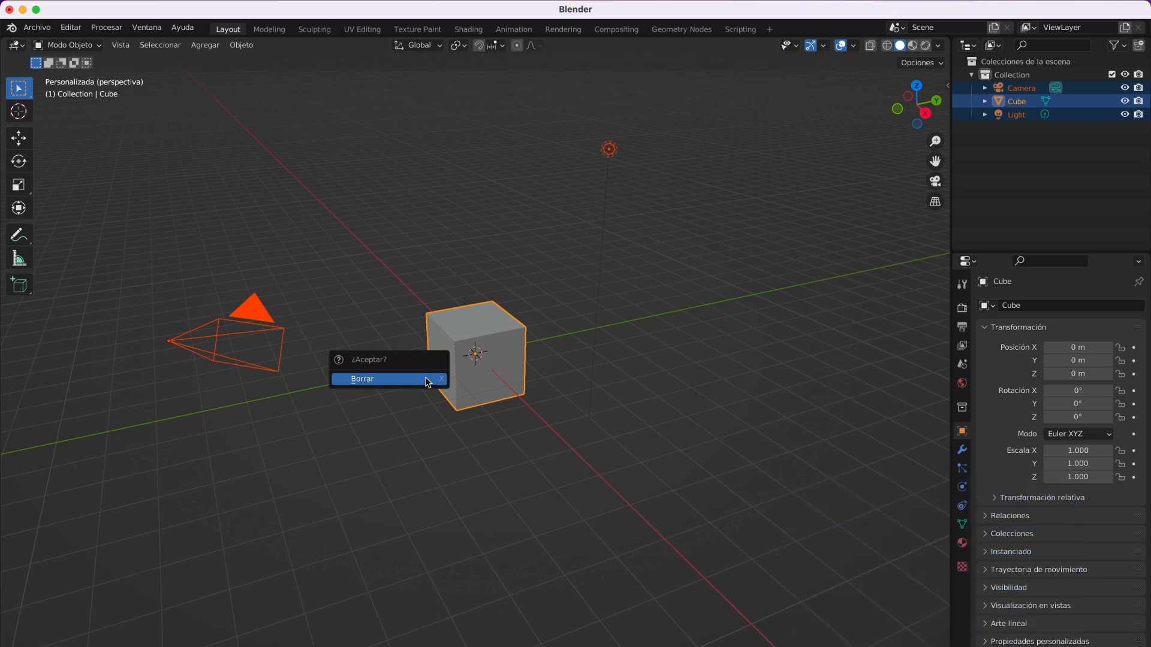
- Delete the default camera, cube and light, confirming Borrar
left_click(362, 379)
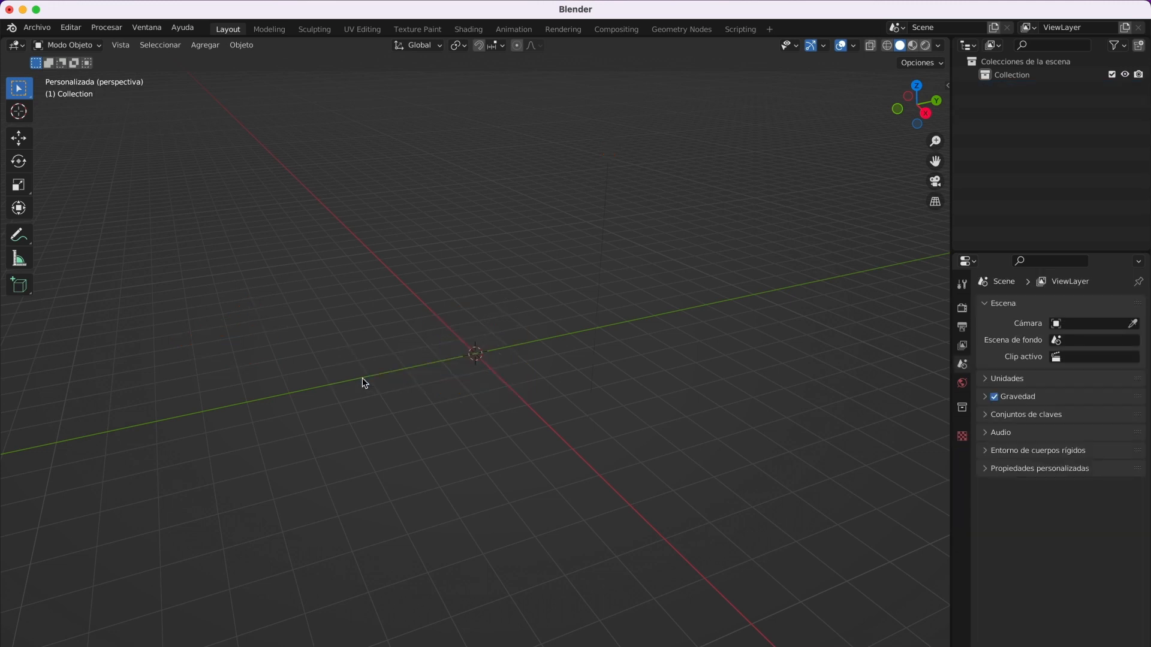
mouse_move(429, 383)
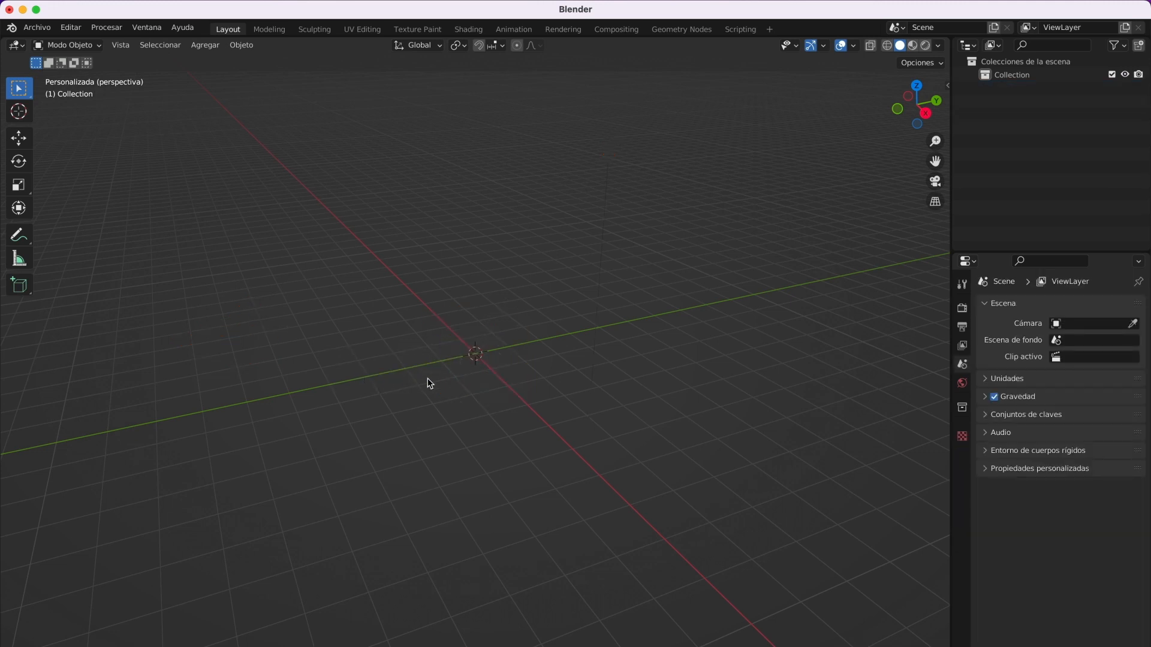
- Import Hip Hop Dancing.fbx from Downloads/Michelle via Archivo > Importar > FBX
left_click(36, 27)
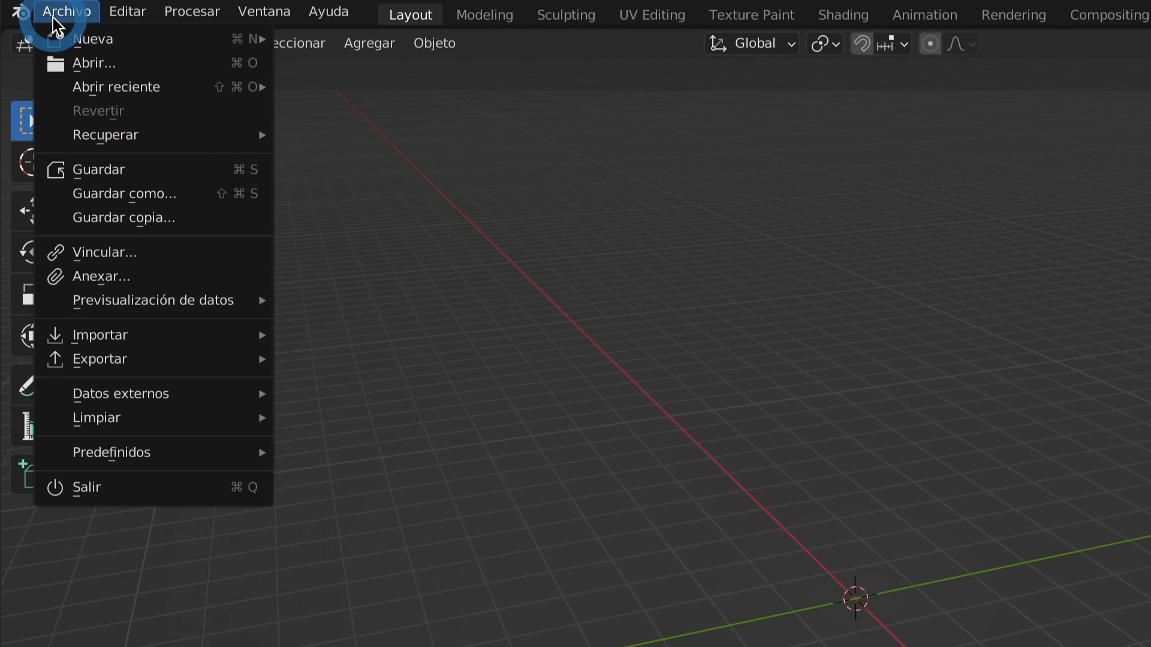
mouse_move(101, 335)
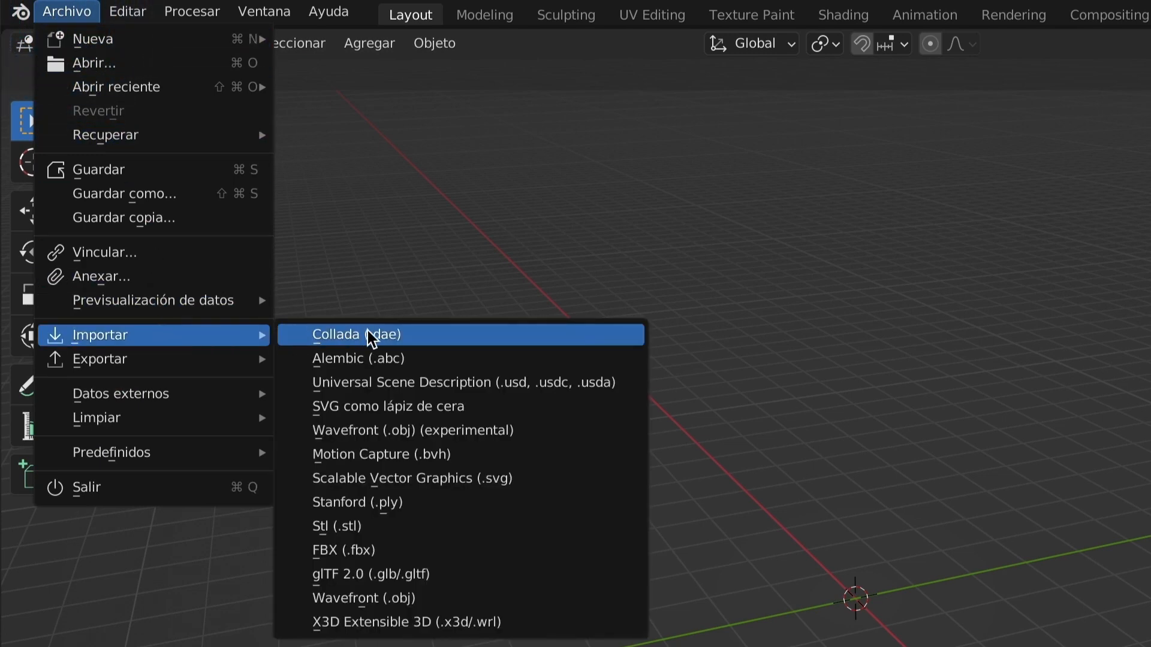
mouse_move(374, 550)
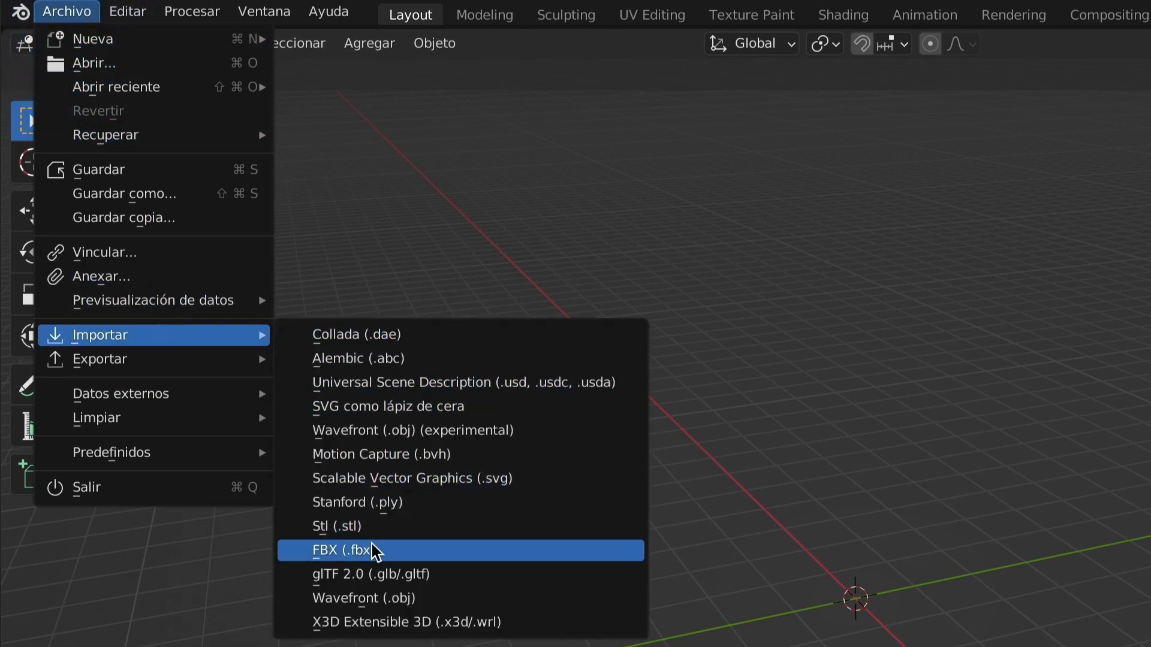
left_click(345, 551)
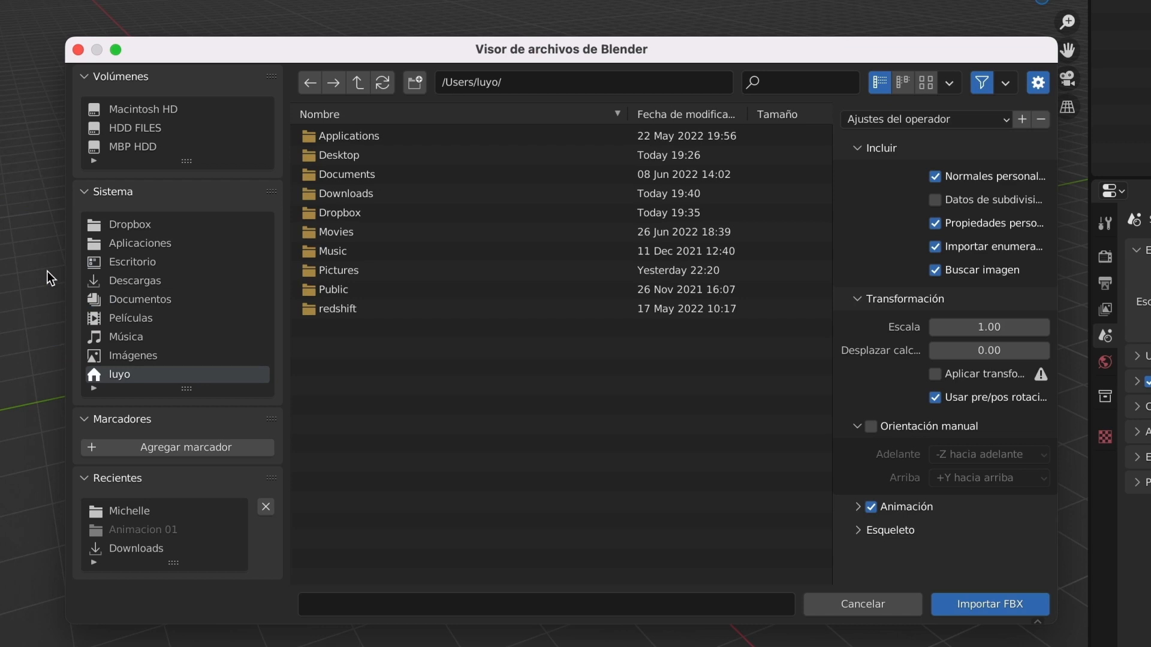
left_click(134, 281)
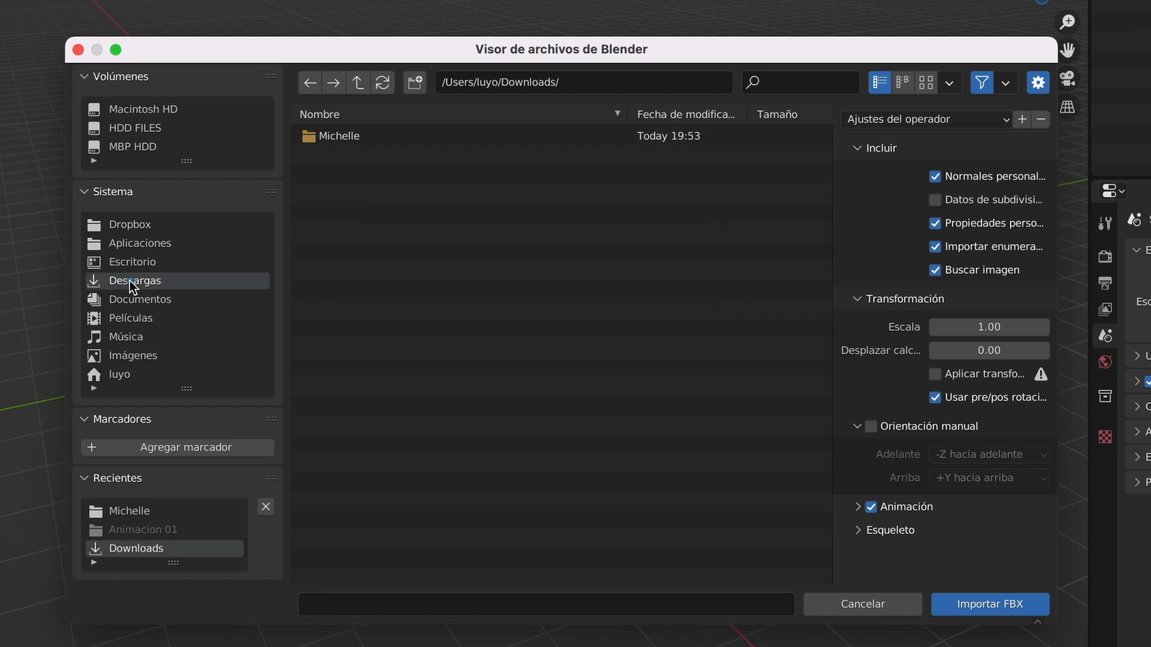
double_click(339, 135)
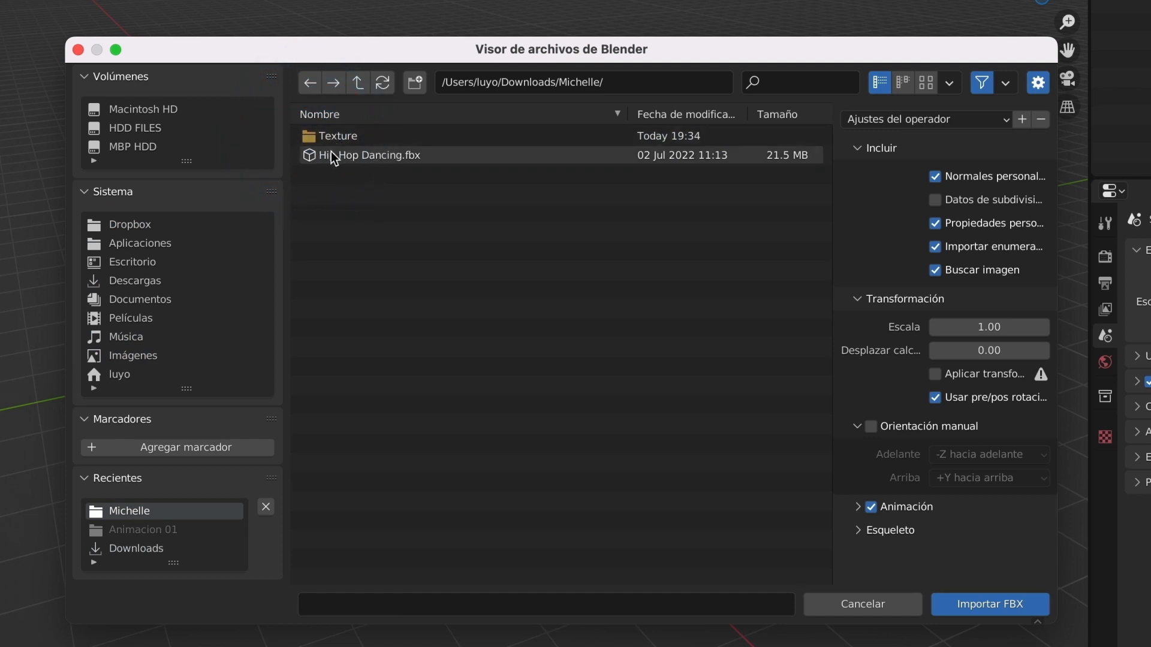
left_click(371, 154)
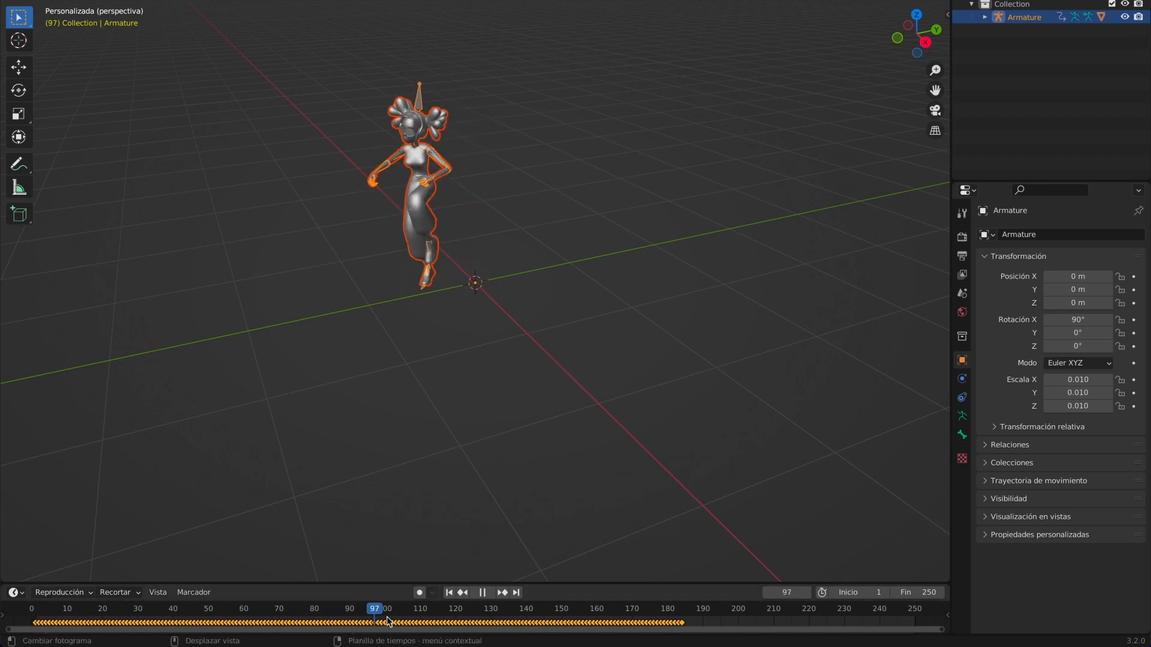
- Scrub to the last keyframe and set the Fin frame to 184
left_click_drag(387, 609, 682, 609)
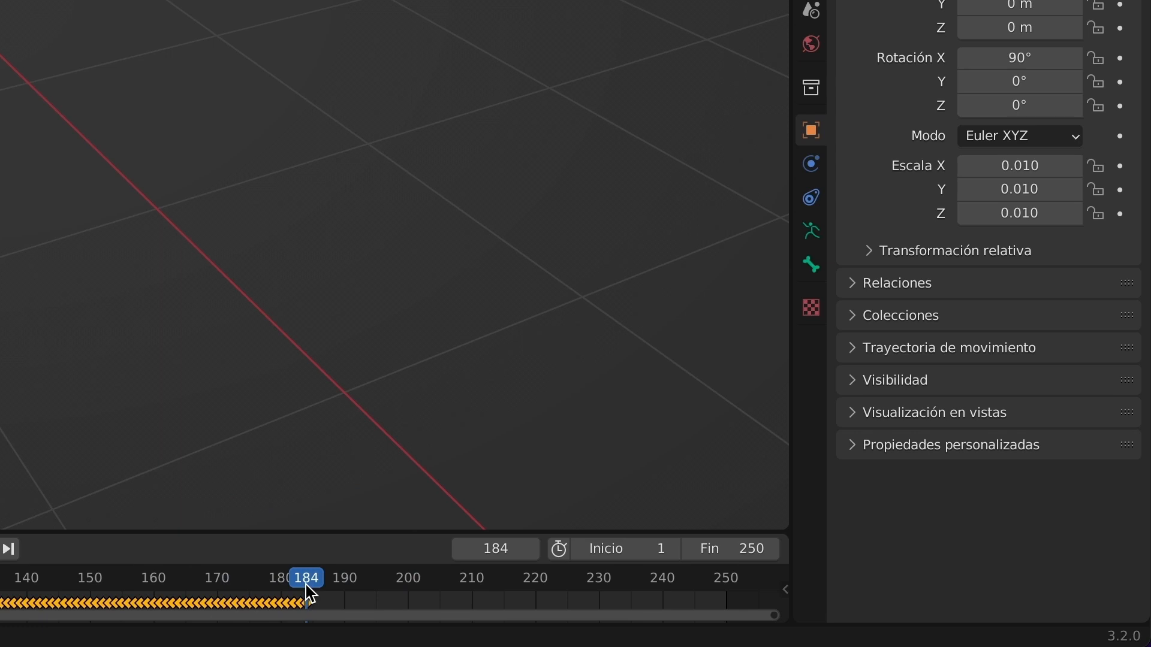
mouse_move(753, 550)
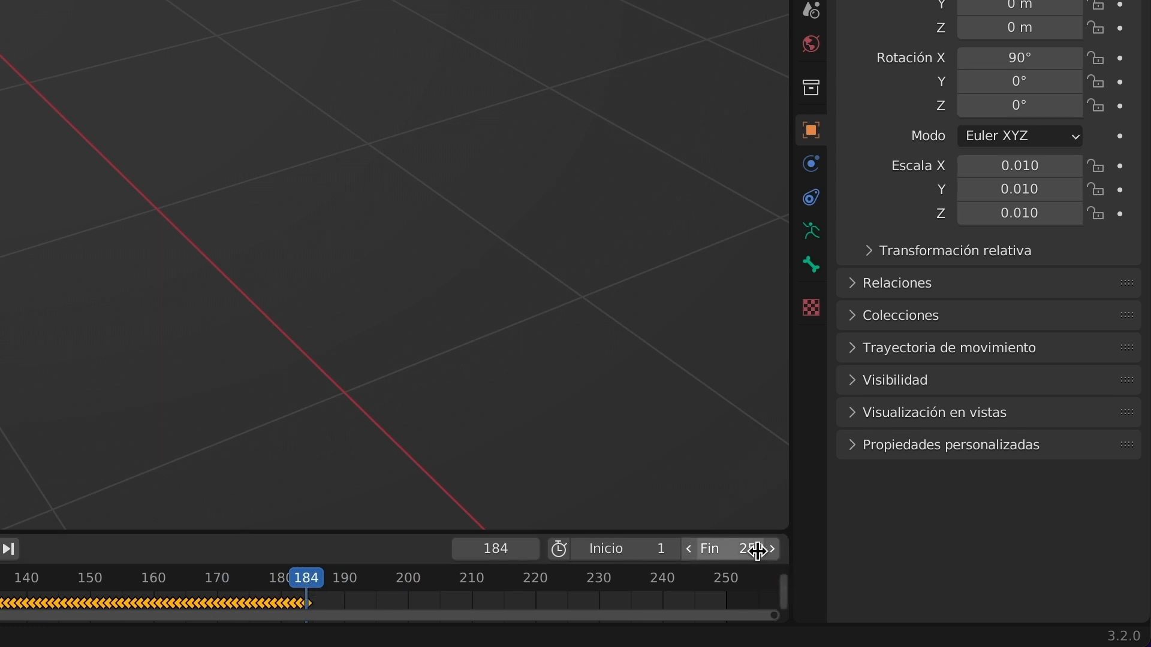
left_click(743, 548)
type("184")
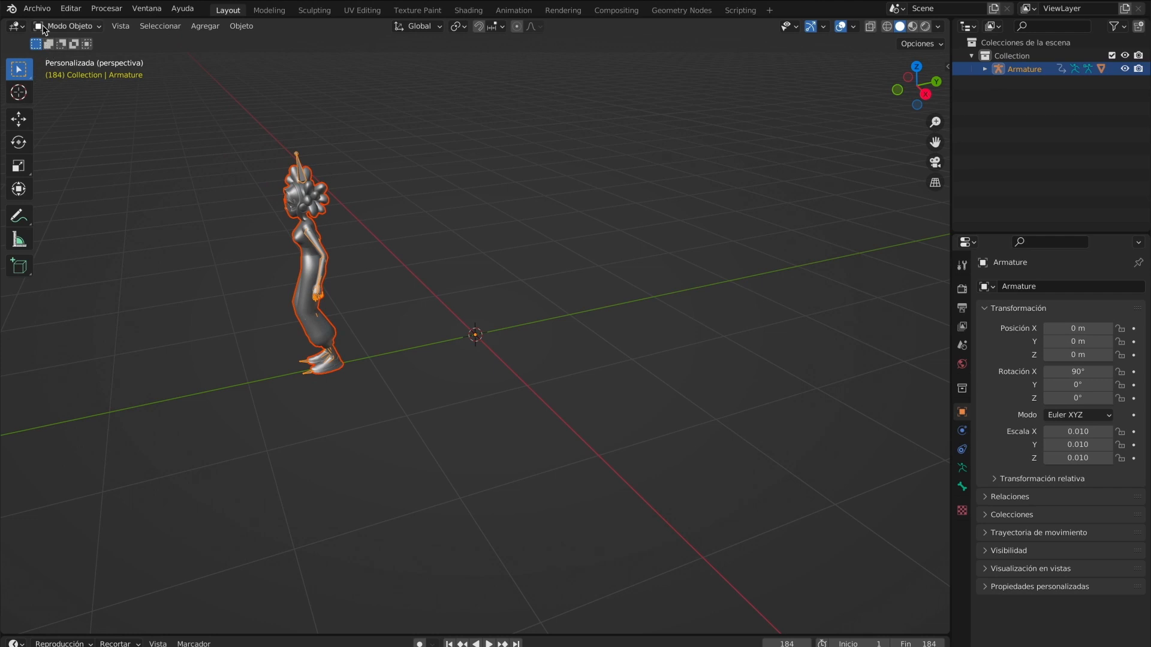
- Start a Wavefront (.obj) export and navigate to the character's folder in Downloads
left_click(36, 9)
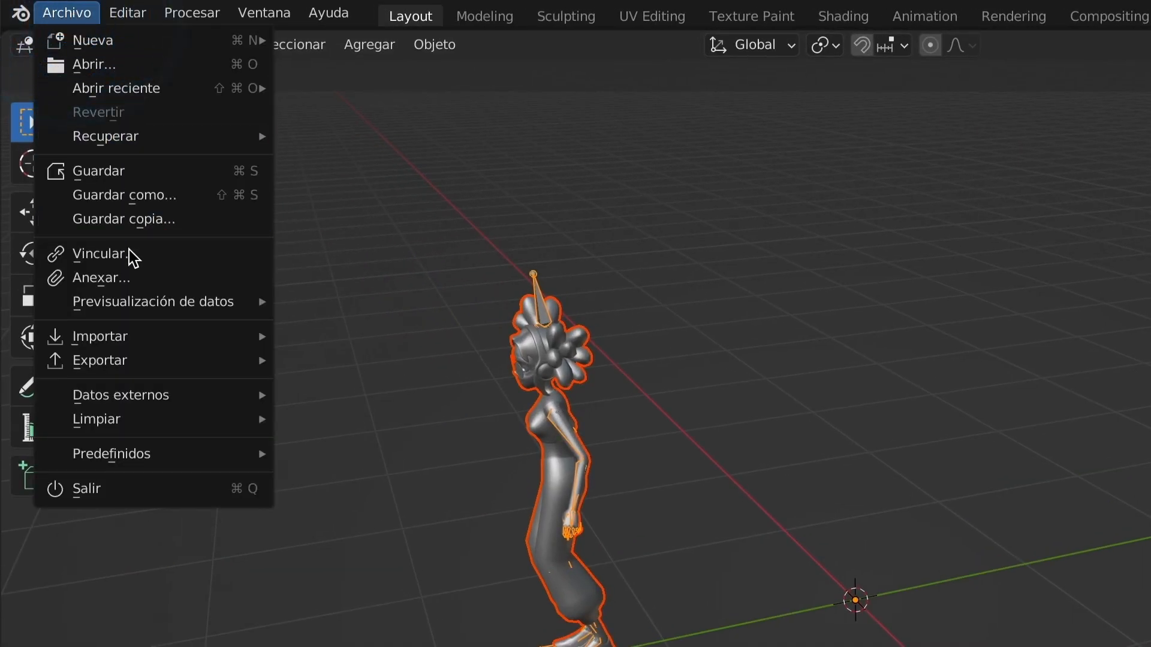
left_click(99, 360)
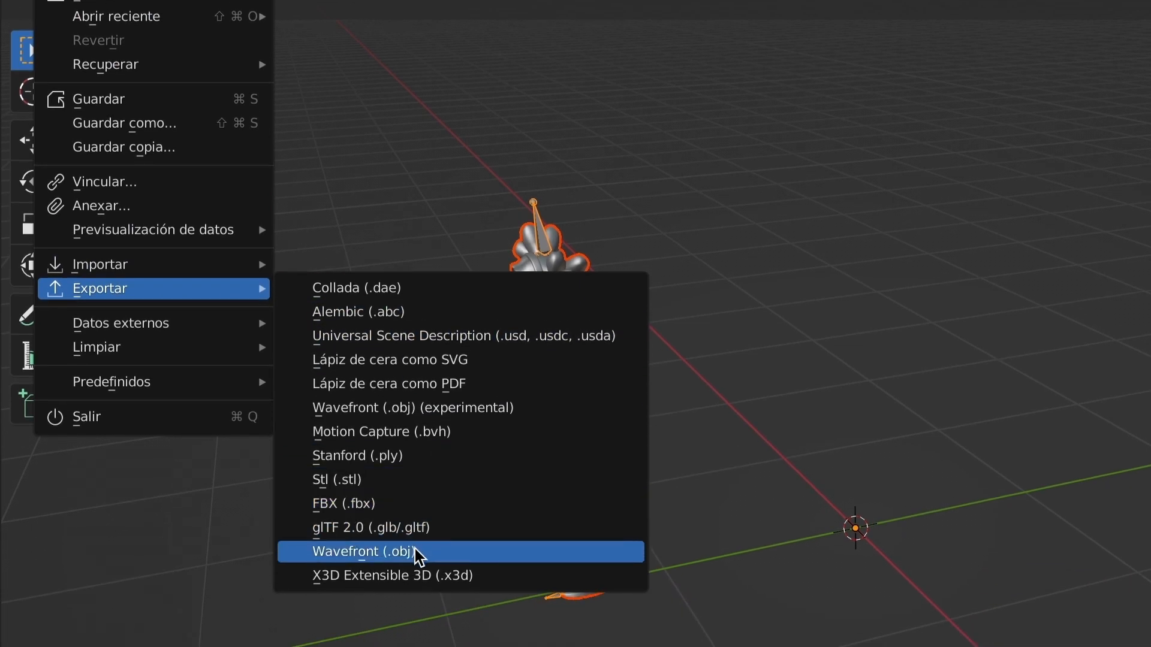
left_click(365, 551)
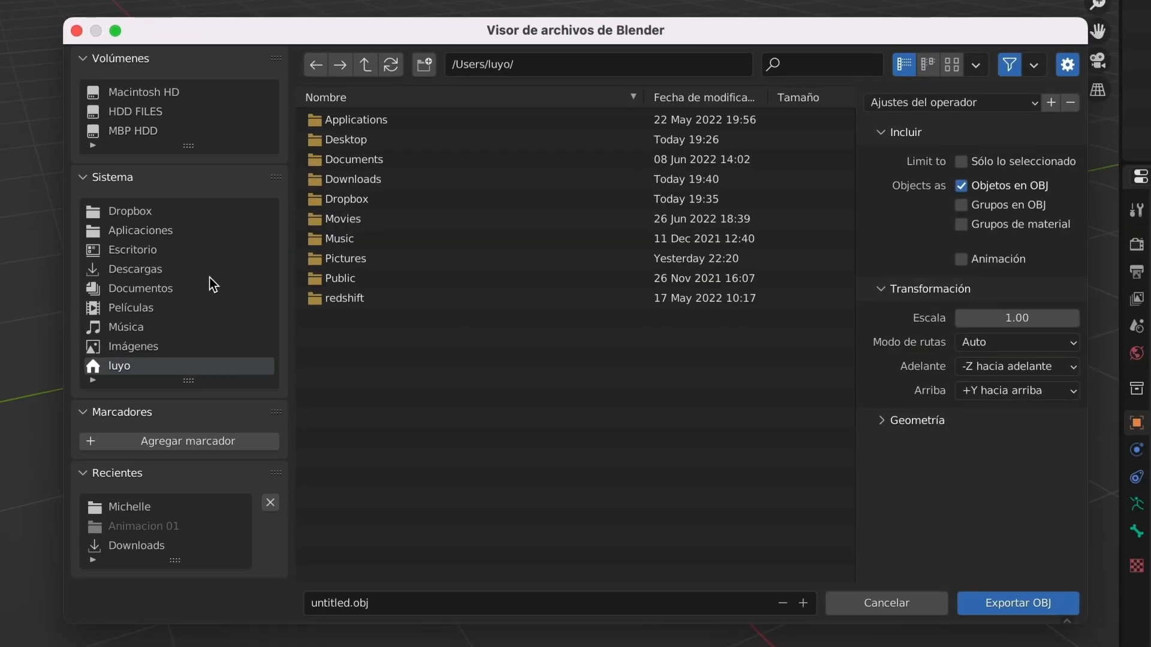
left_click(134, 270)
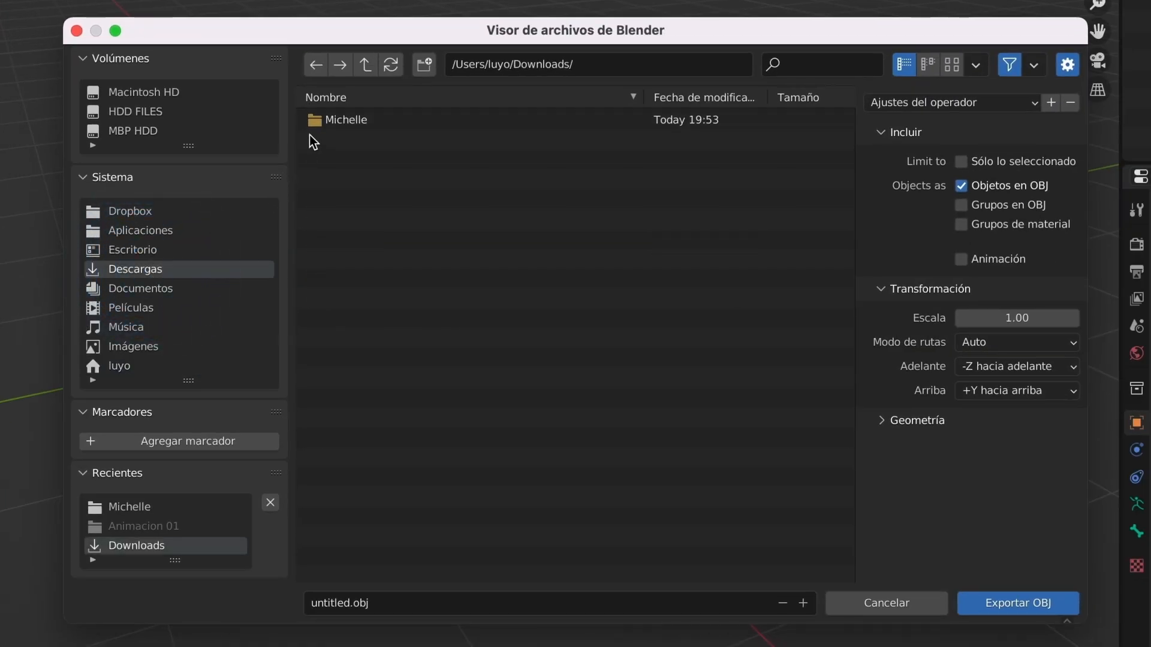
double_click(345, 120)
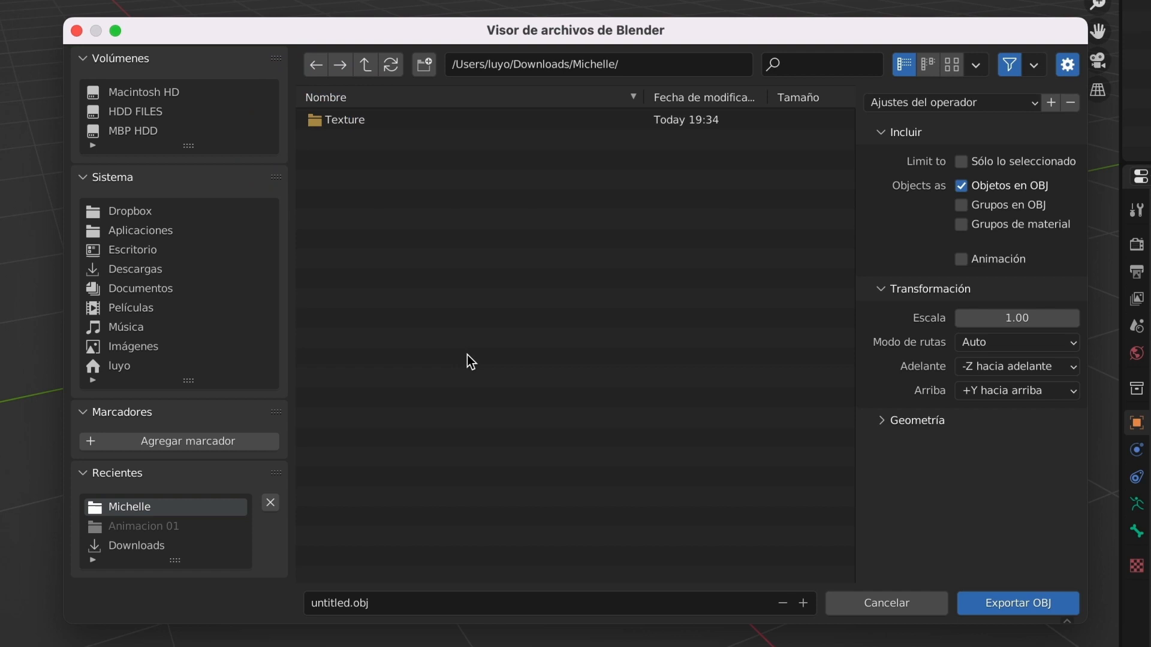
- Create a new folder named Animacion 01 there and enter it
right_click(470, 361)
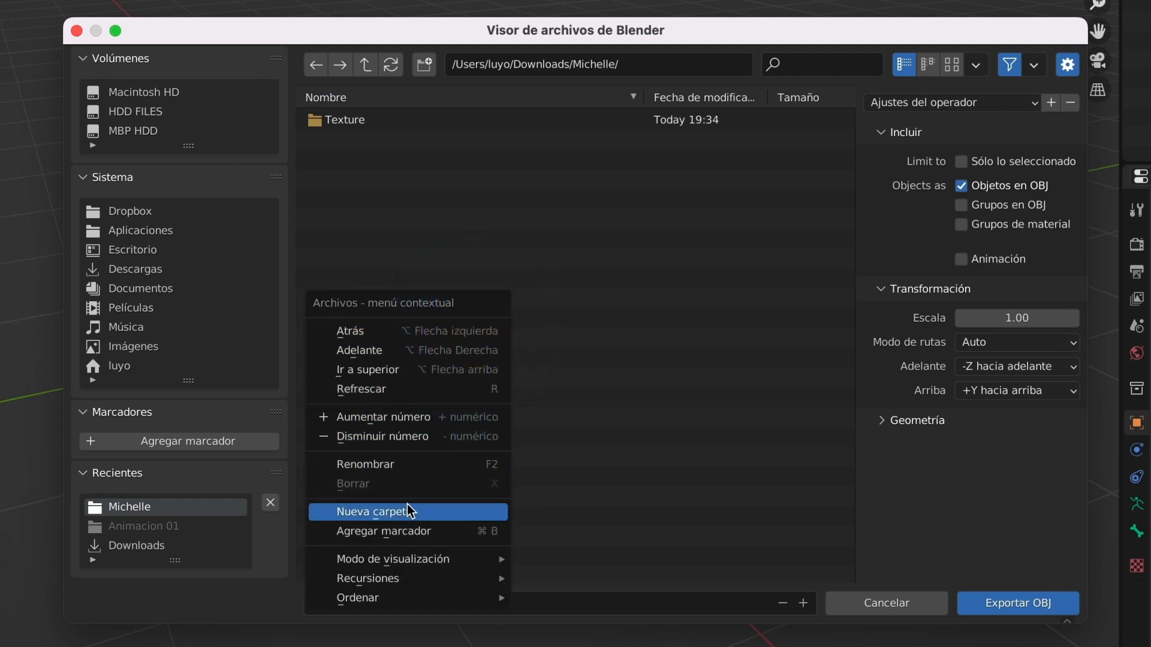
left_click(379, 512)
type("Animacion")
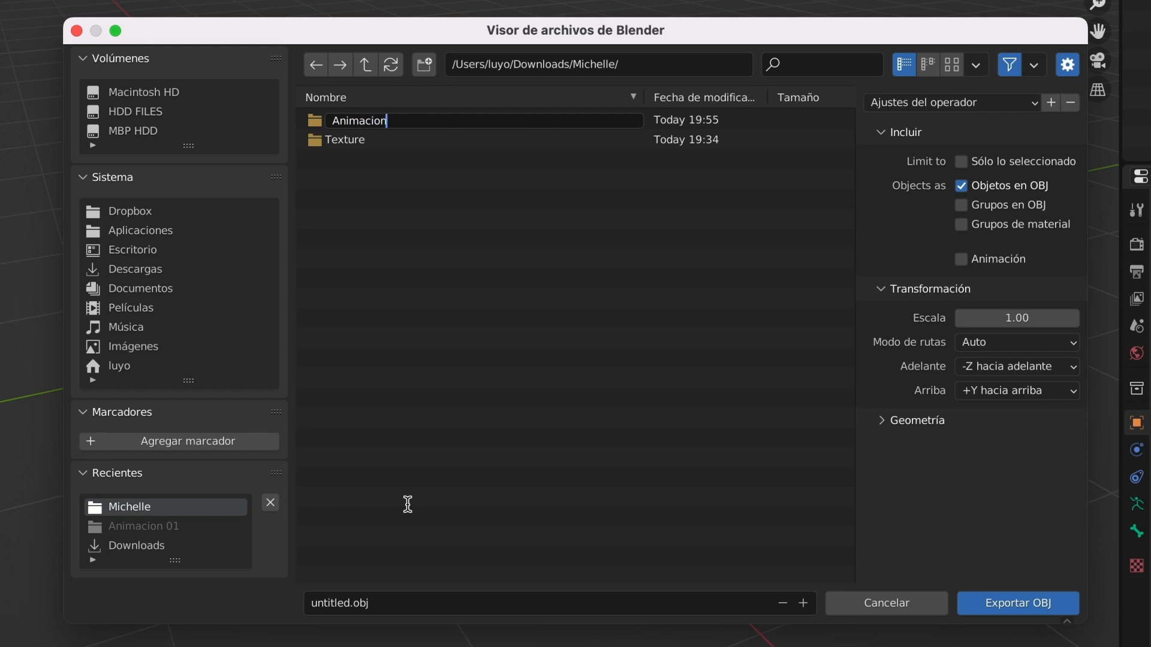
type("01")
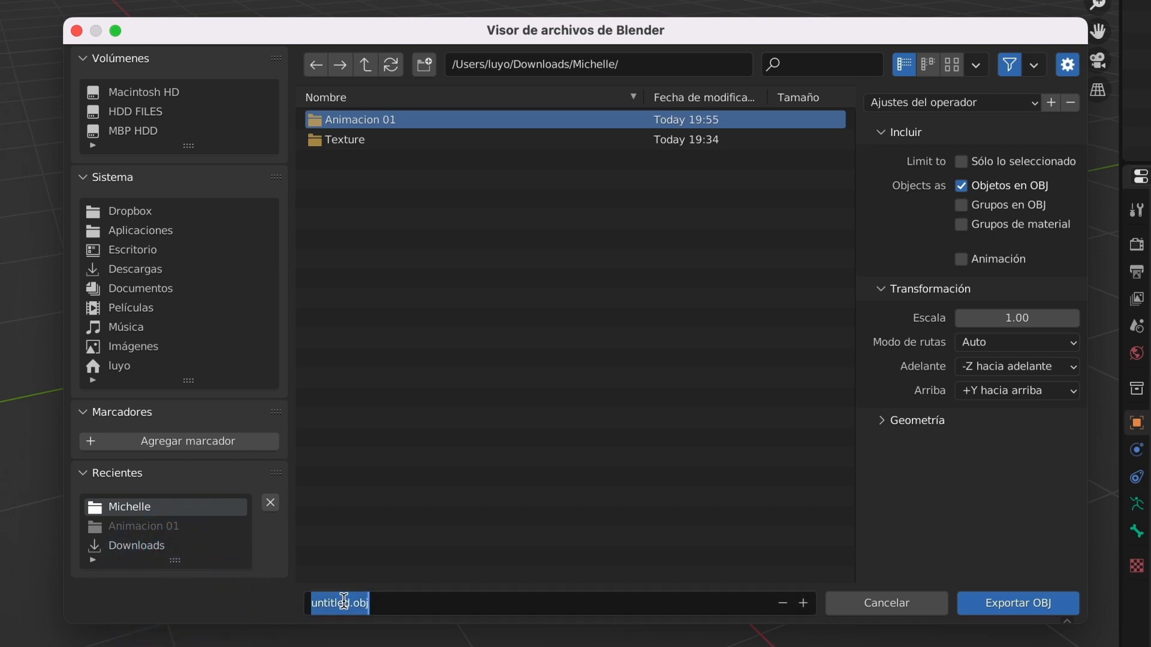
type("Animacion 01")
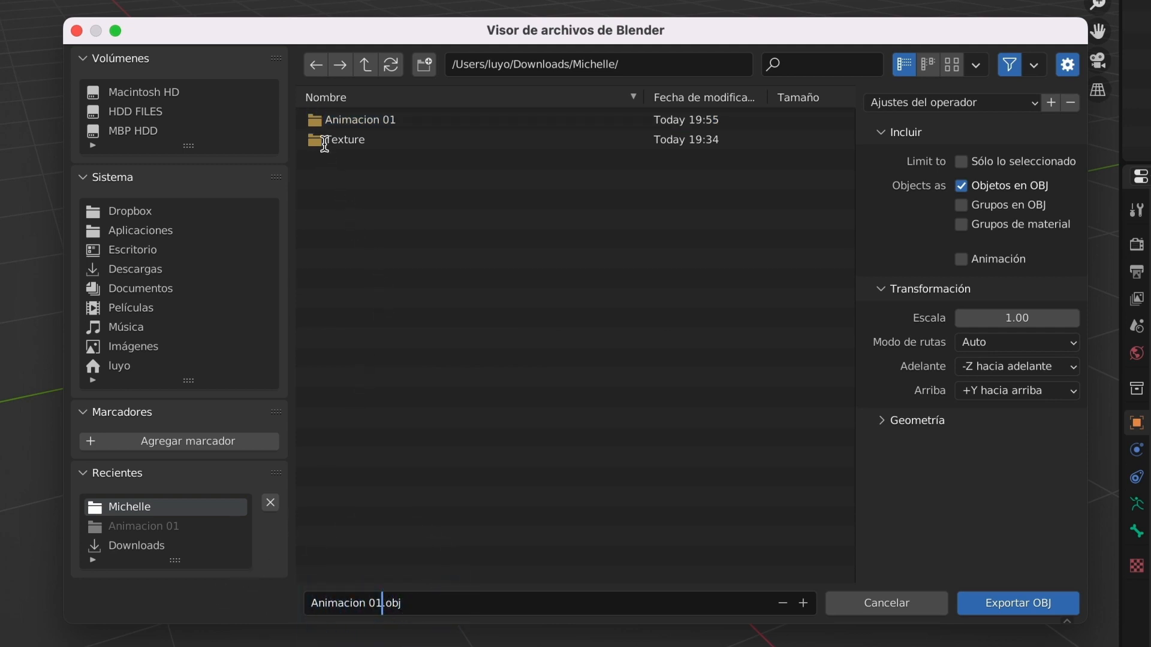
double_click(360, 120)
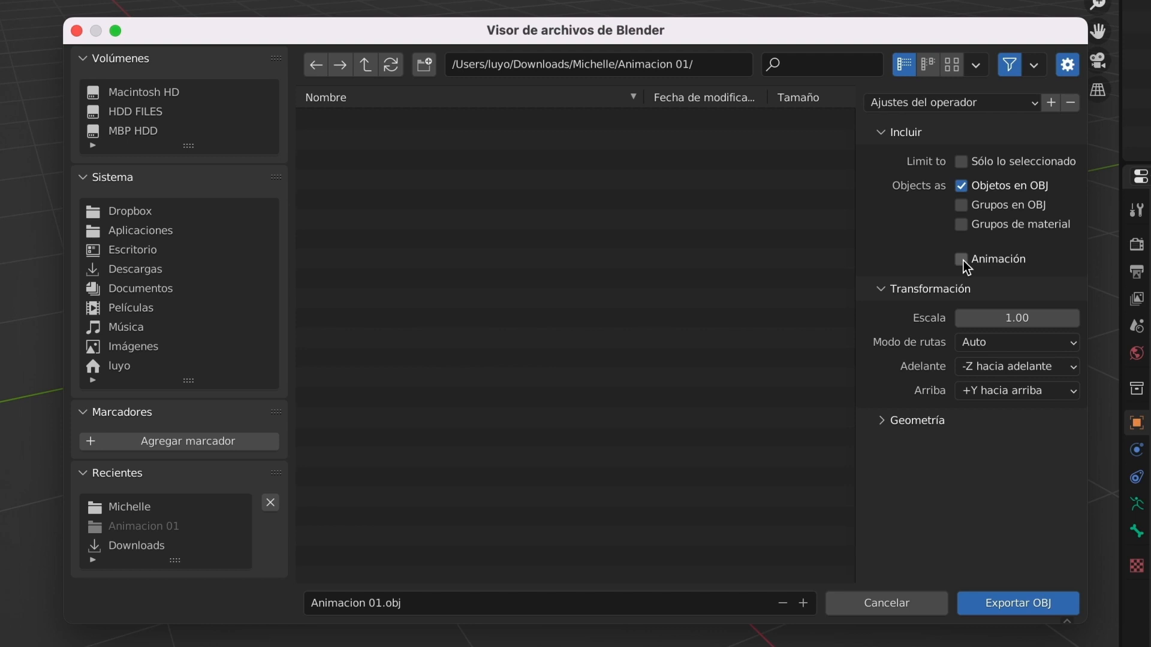
- Export the OBJ with Animación enabled so every frame is written to the folder
left_click(960, 259)
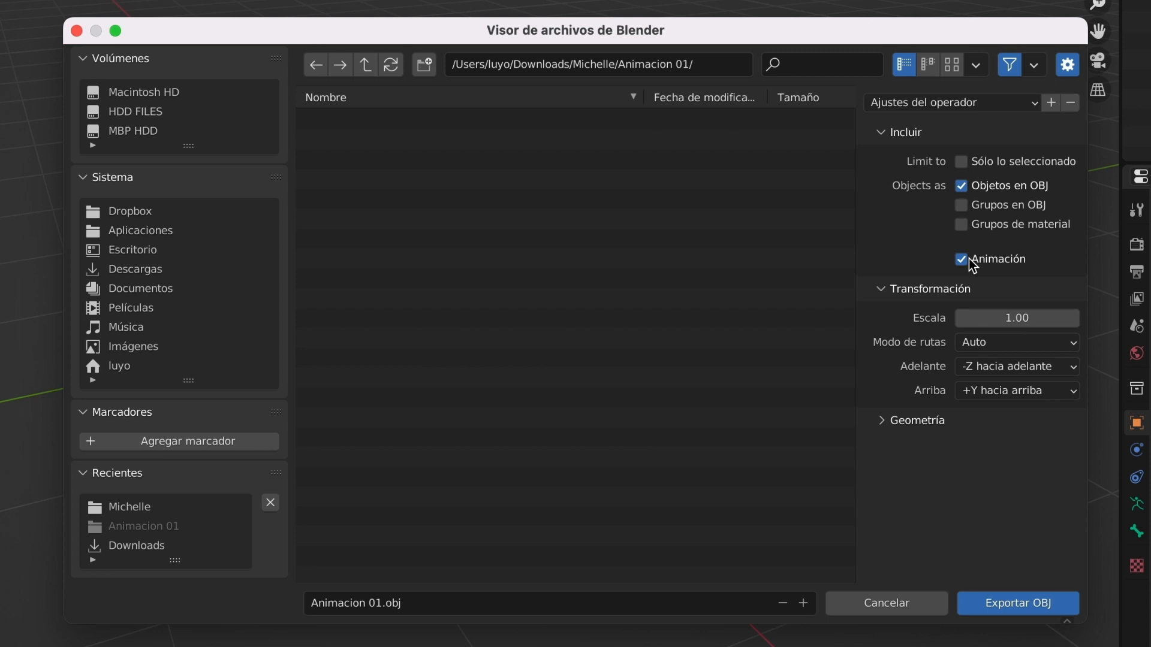
mouse_move(970, 277)
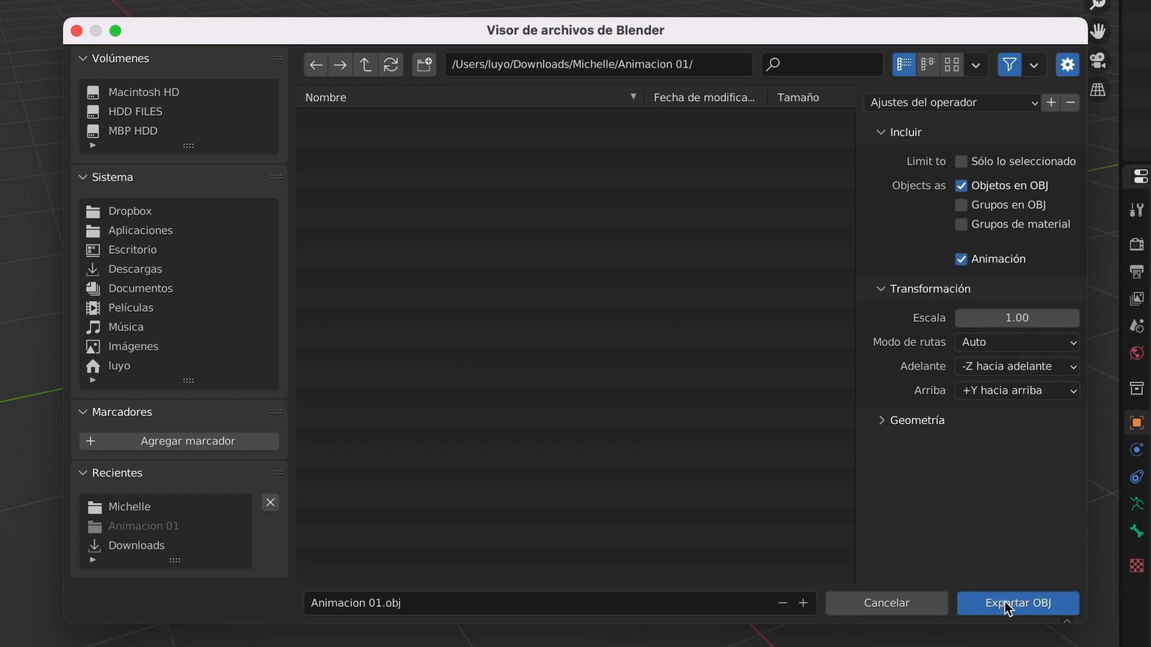
left_click(1015, 603)
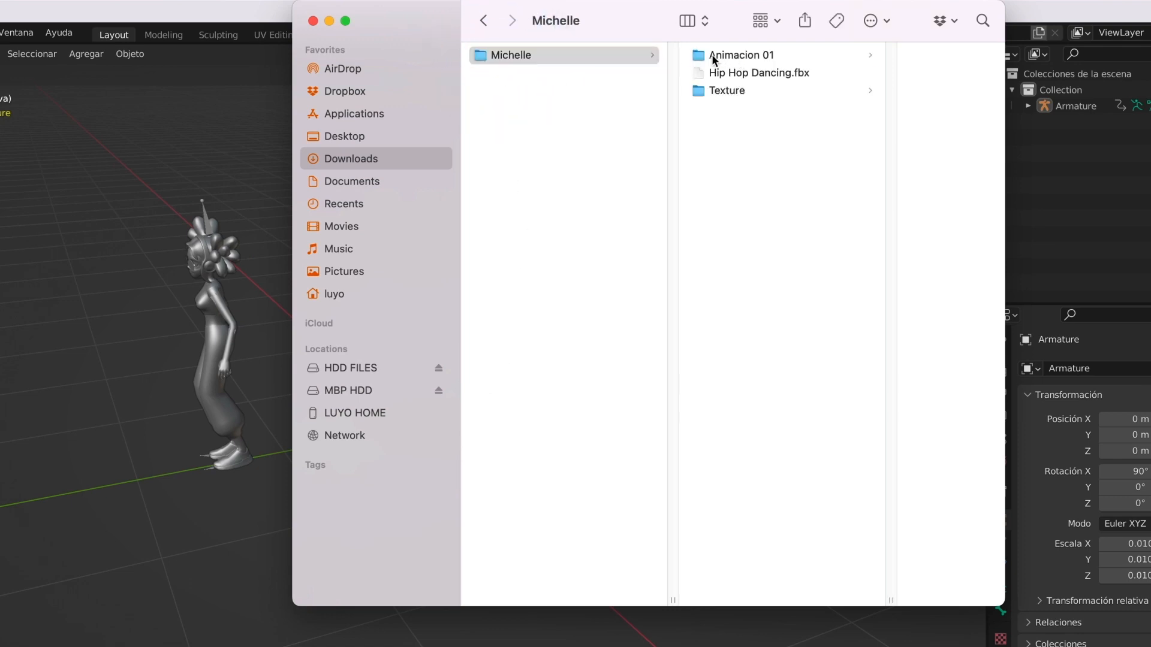
- Open the Animacion 01 folder in Finder and scroll through the numbered obj/mtl files
left_click(739, 55)
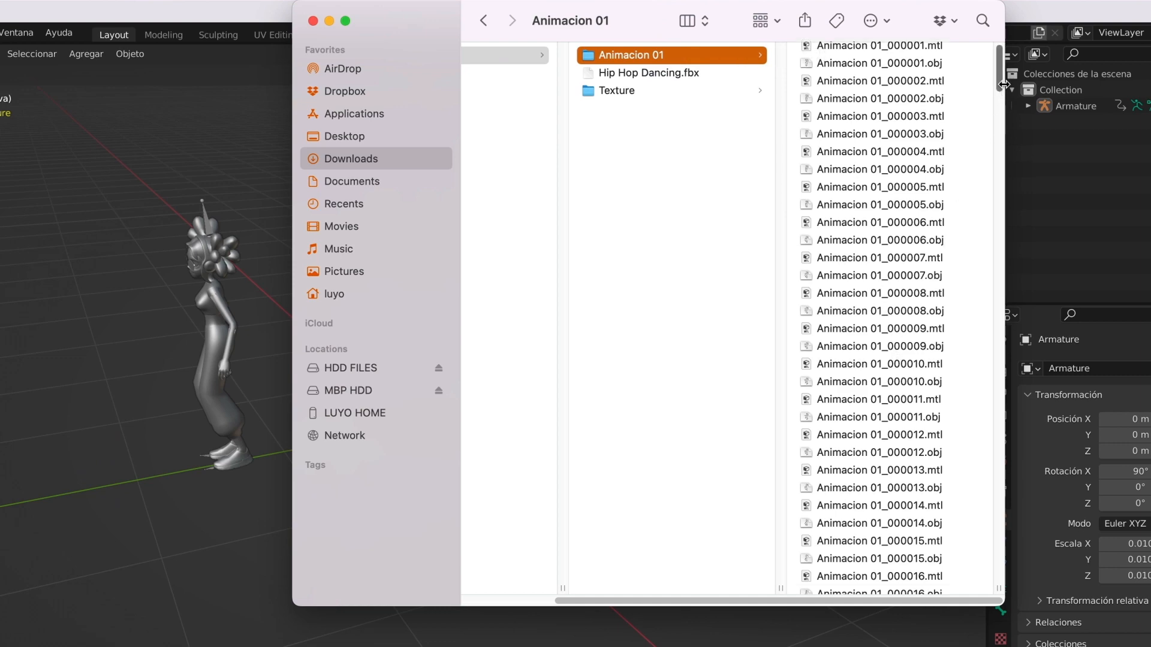
scroll("down", 3)
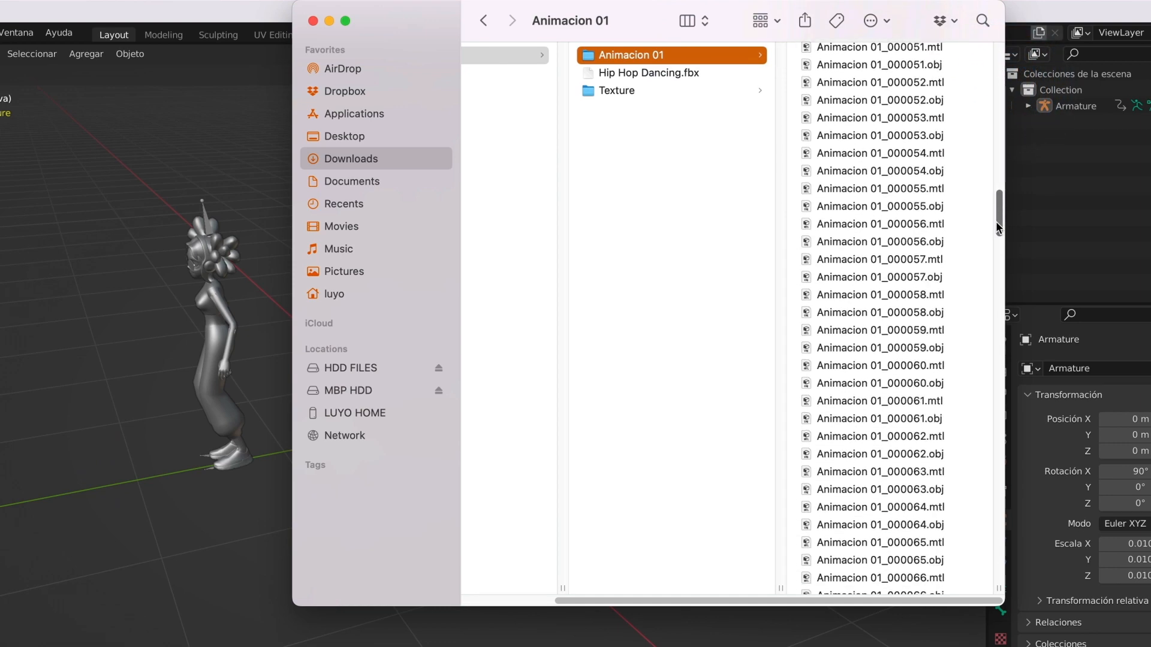